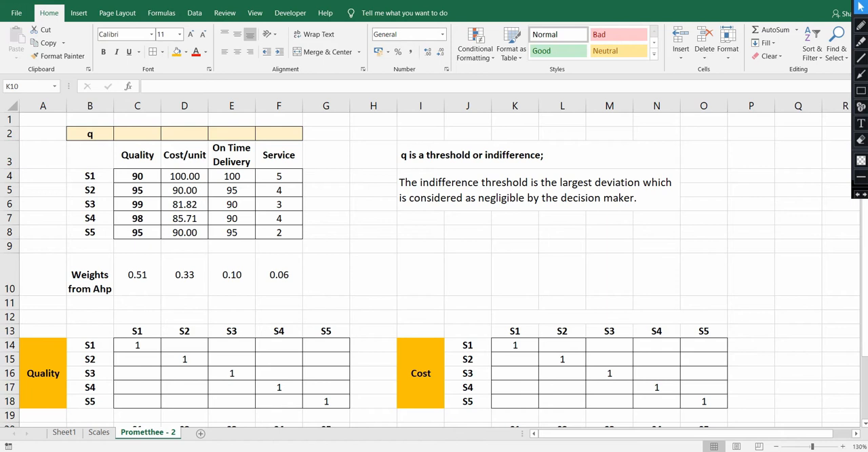
- Enter q thresholds 2, 5, 5 and 0 in C2:F2, Quality through Service
click(515, 275)
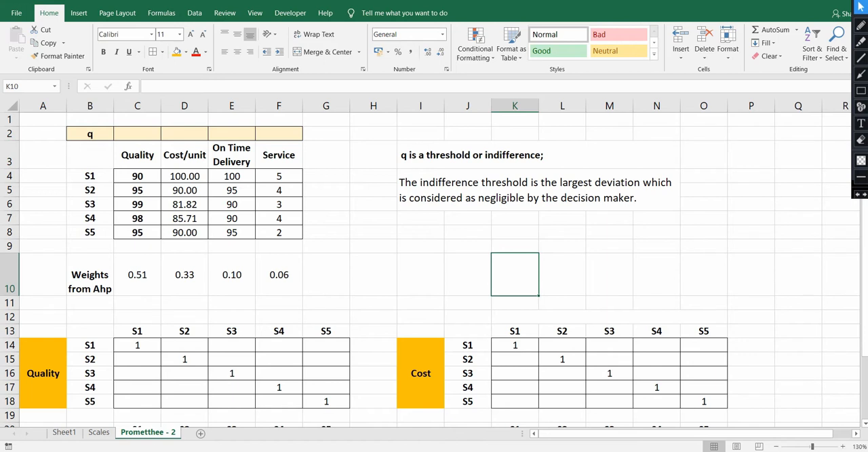
click(90, 274)
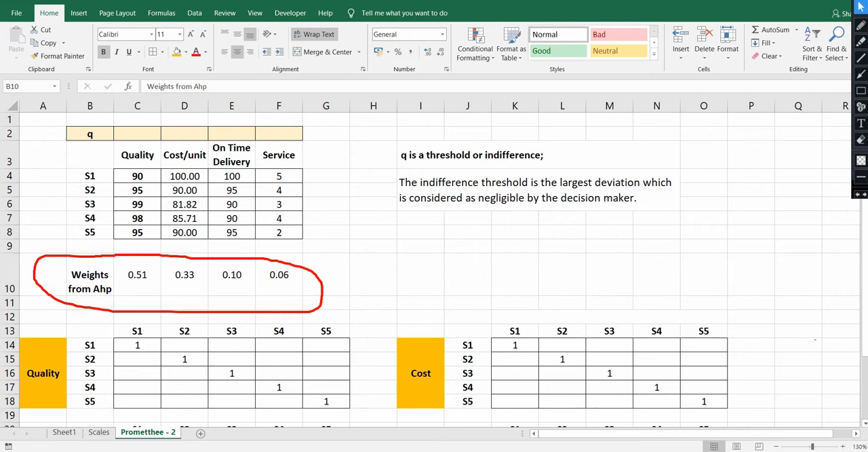
click(137, 134)
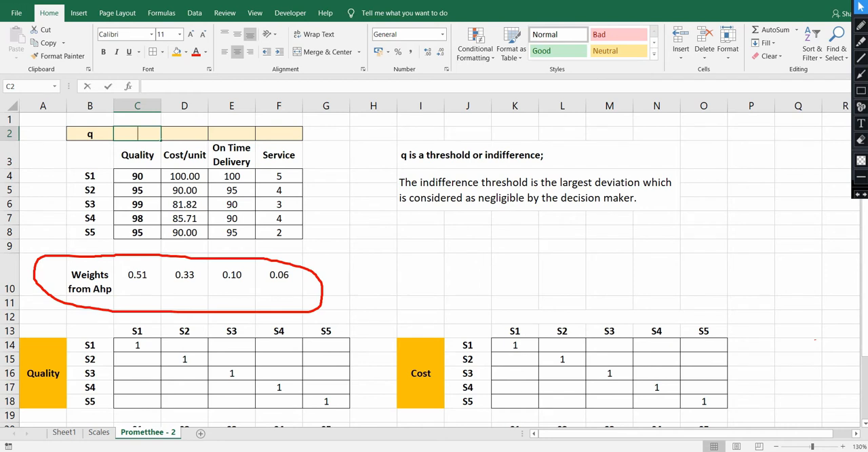
text(2)
click(279, 134)
text(0)
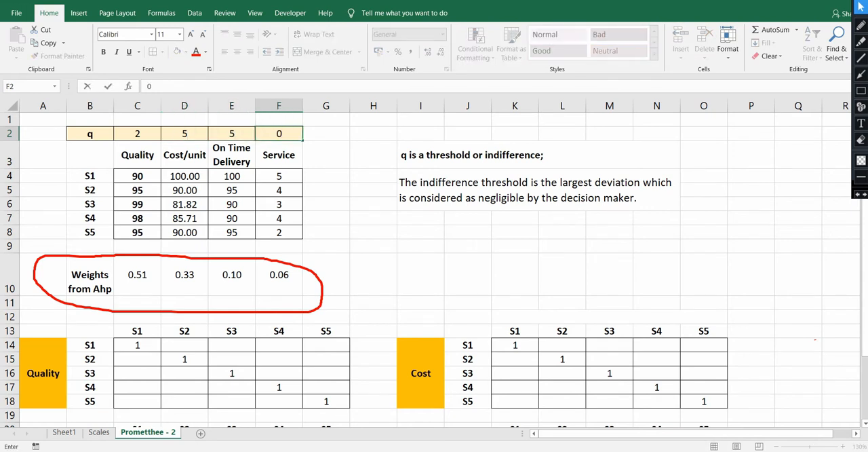
click(373, 246)
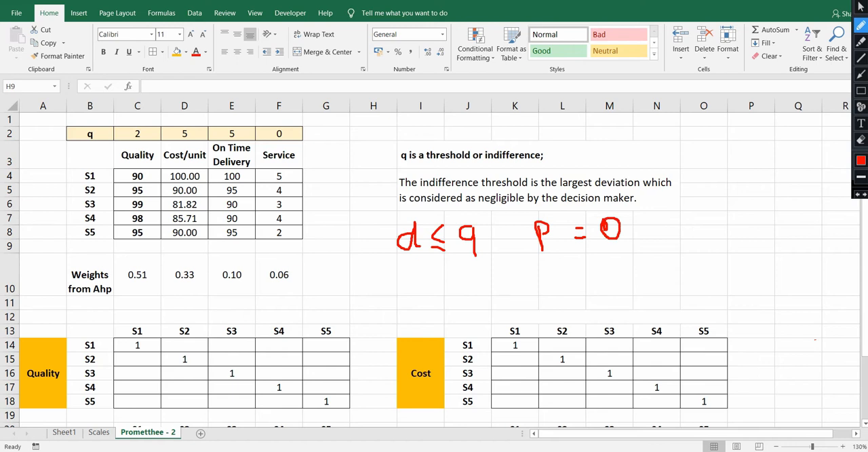
- Select the S1 and S2 Quality scores in C4:C5 and fill them orange
drag(417, 272, 437, 292)
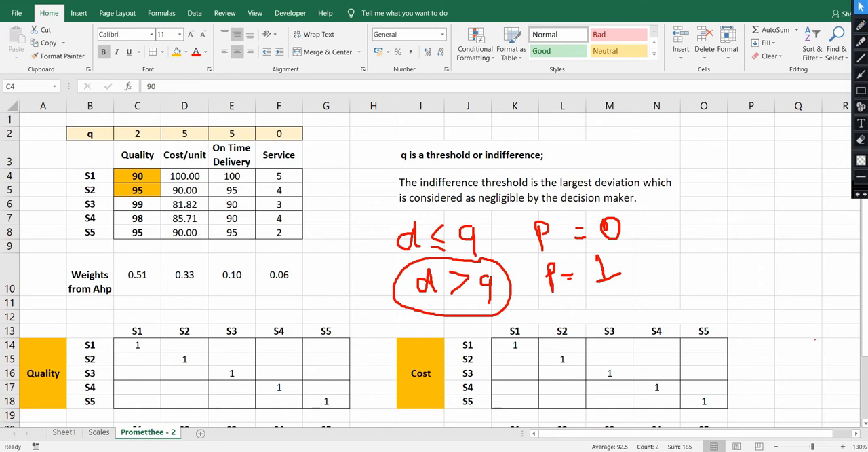
- In the Quality matrix, give S1 0 against S3, S4, S5, and those 1 against S1
click(184, 345)
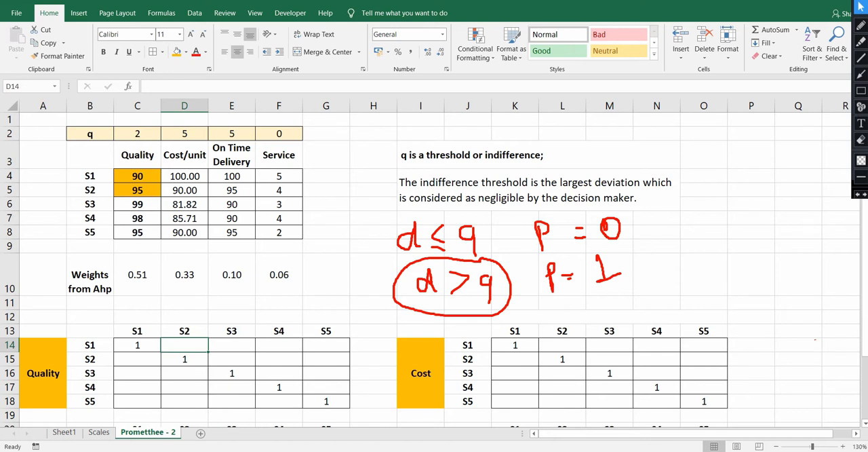
text(0)
click(137, 359)
text(1)
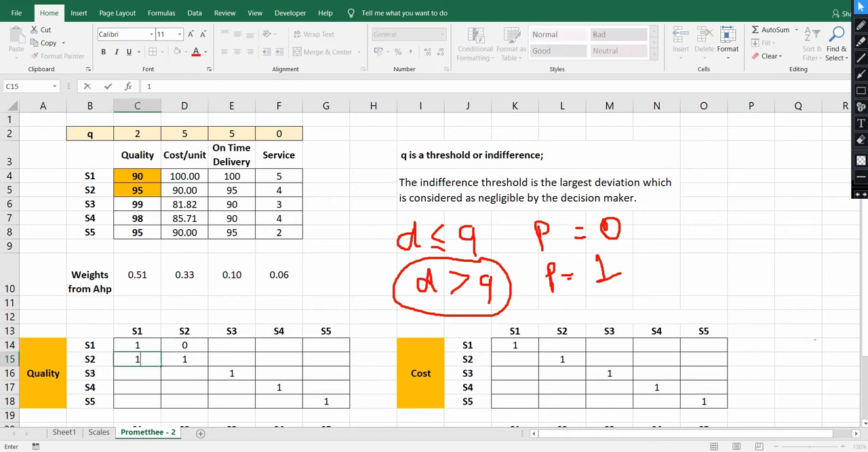
click(137, 155)
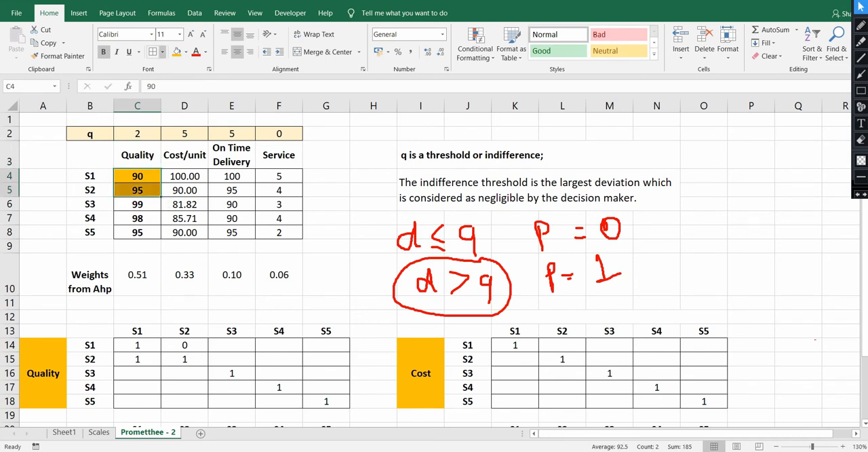
click(137, 203)
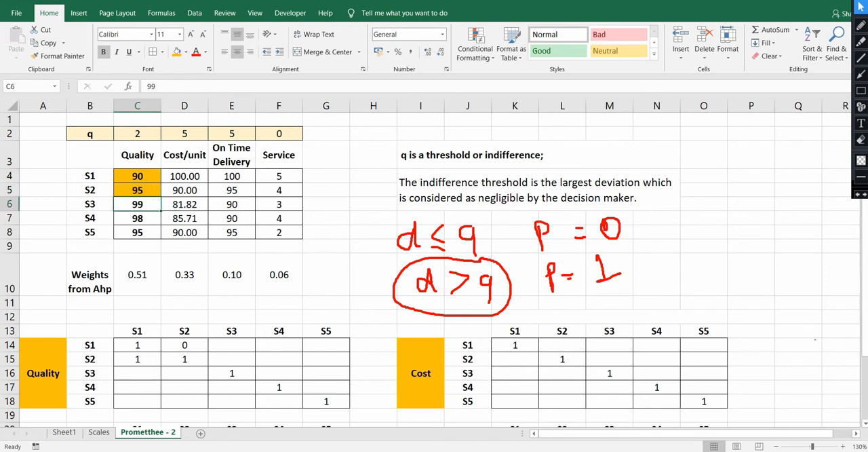
click(137, 190)
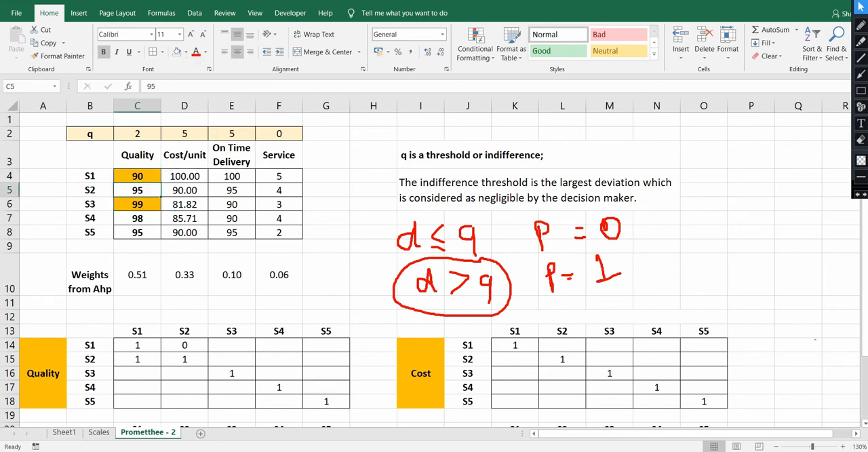
click(184, 274)
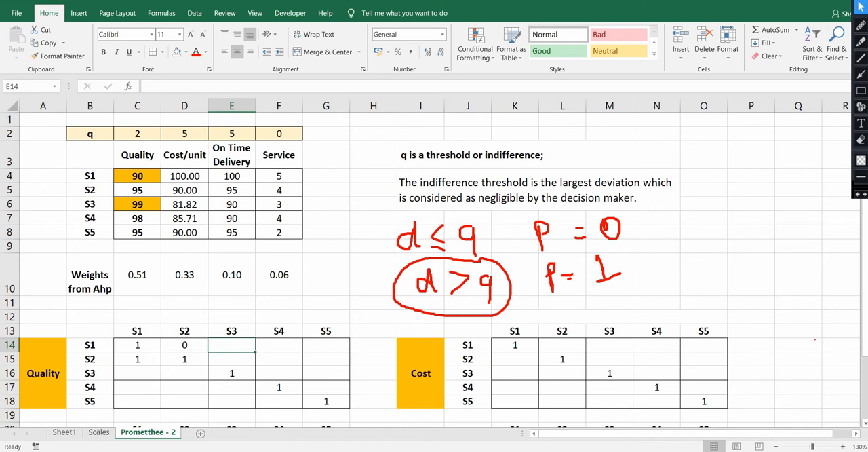
text(0)
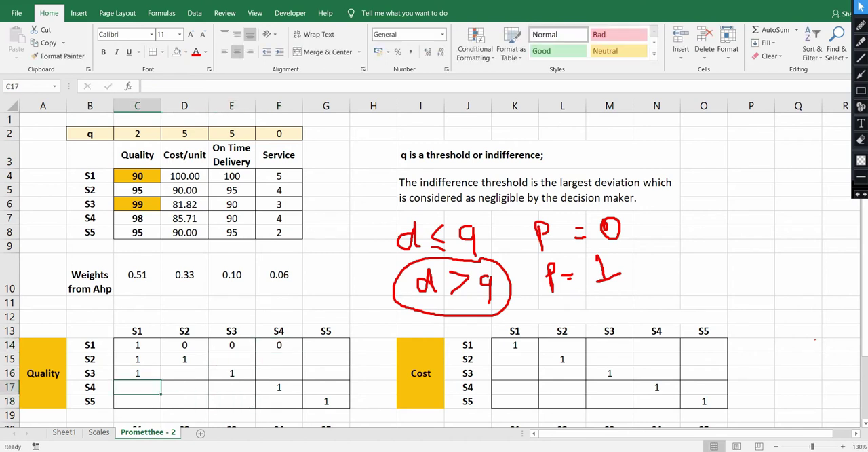
text(1)
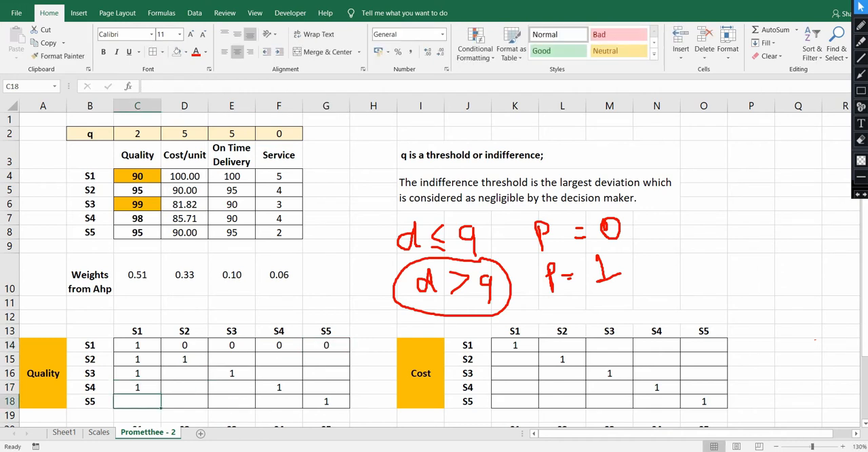
text(1)
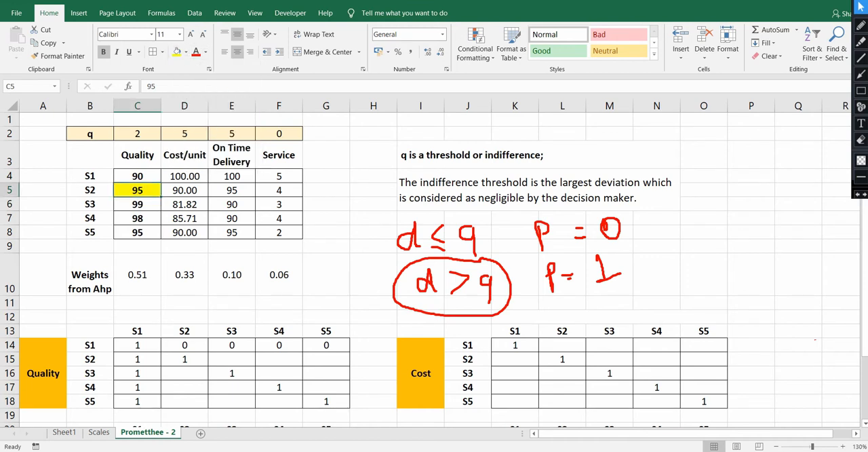
- Enter 0 in E15 and F15 and 1 in D16 and D17 of the Quality matrix
click(137, 203)
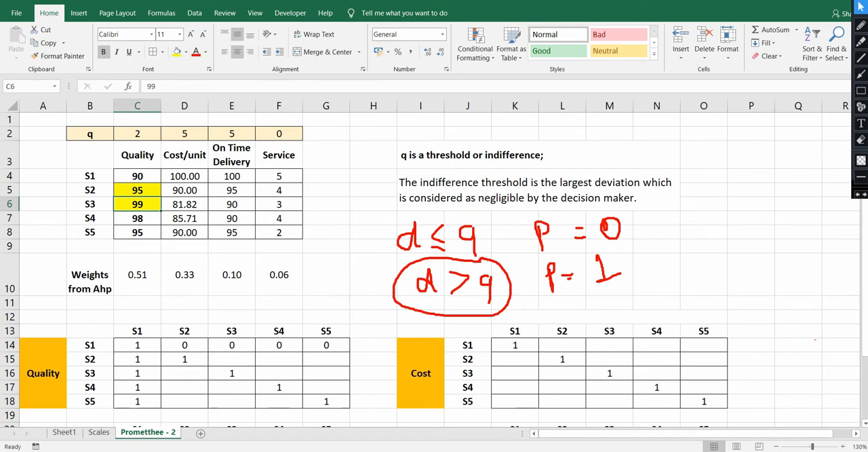
click(279, 373)
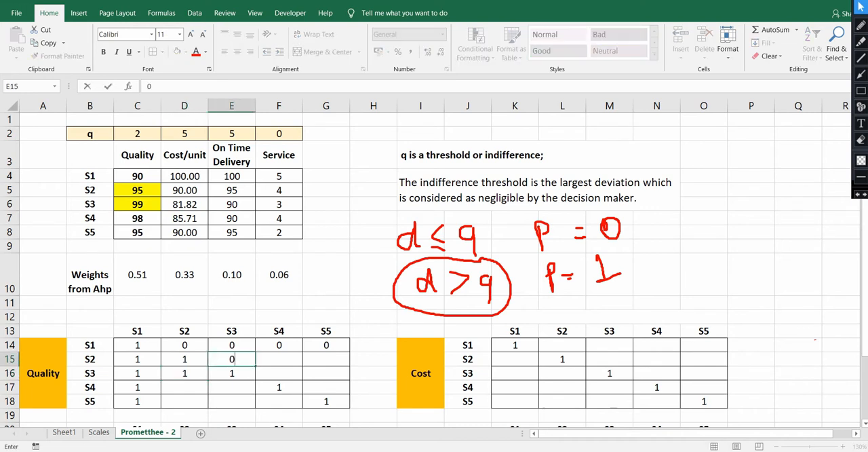
click(278, 274)
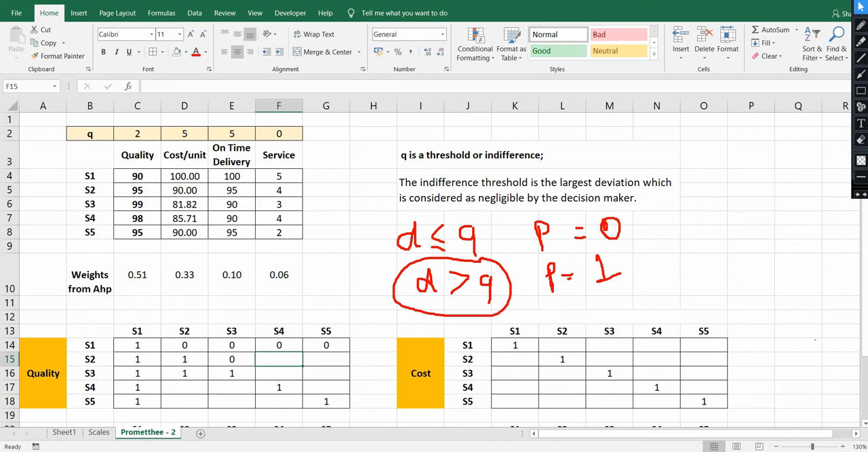
click(137, 190)
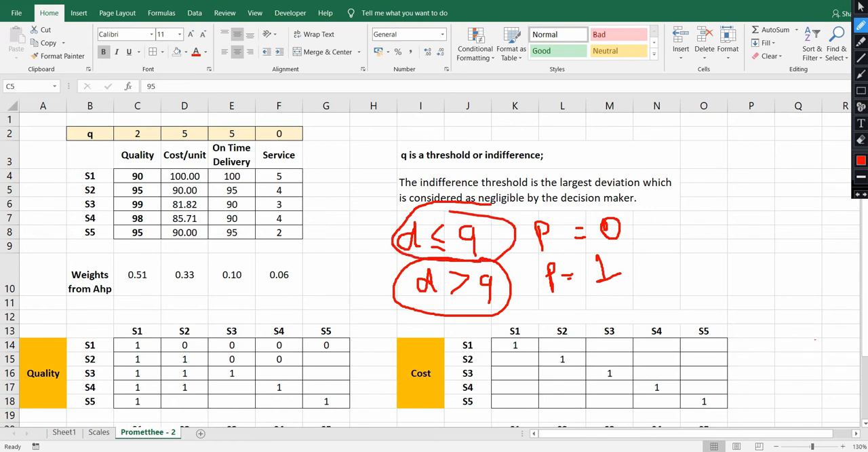
- Enter 0 in G15 and D18 so S2 and S5 score 0 against each other
click(326, 358)
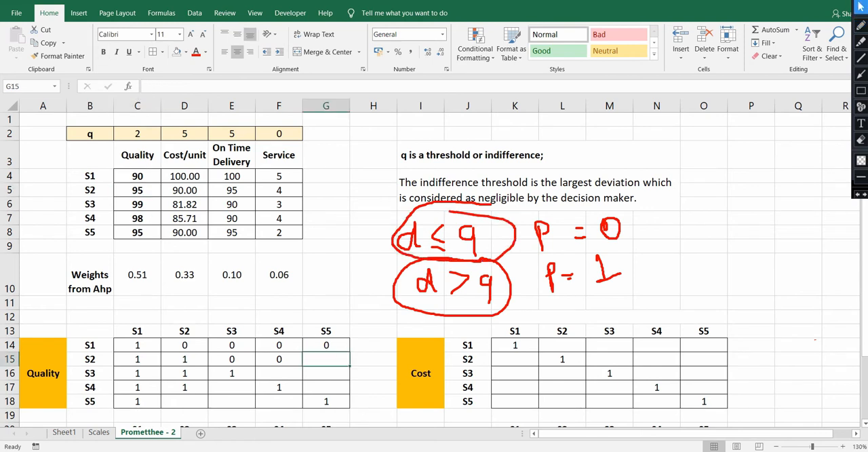
click(184, 401)
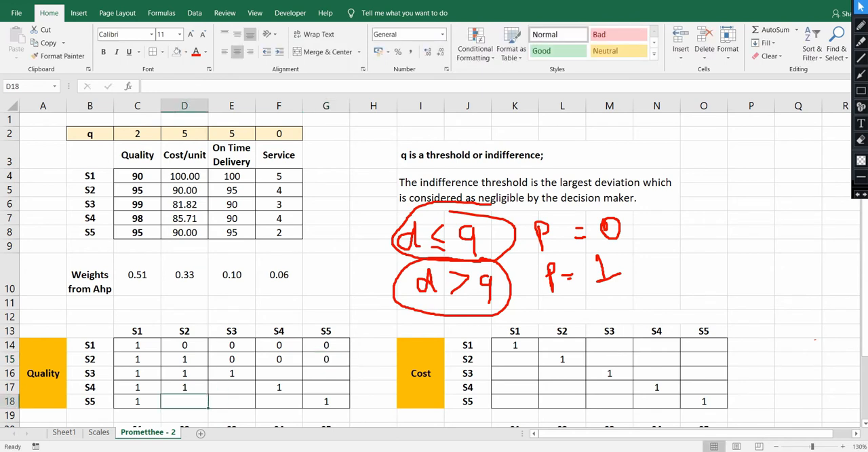
text(0)
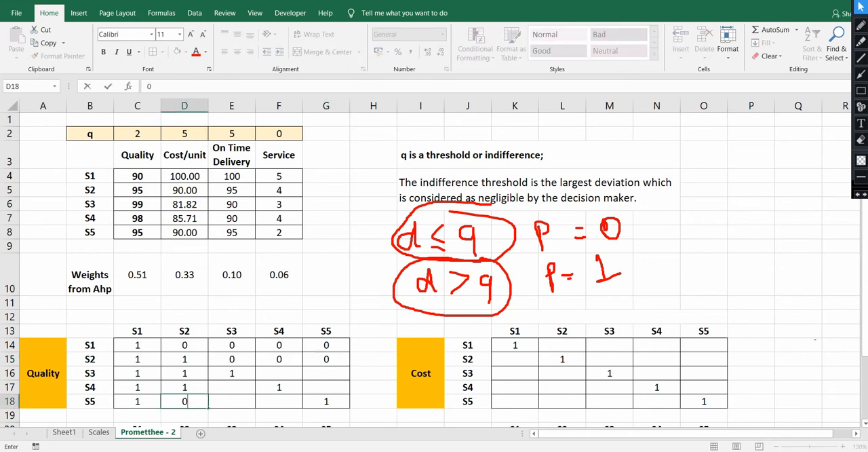
click(279, 316)
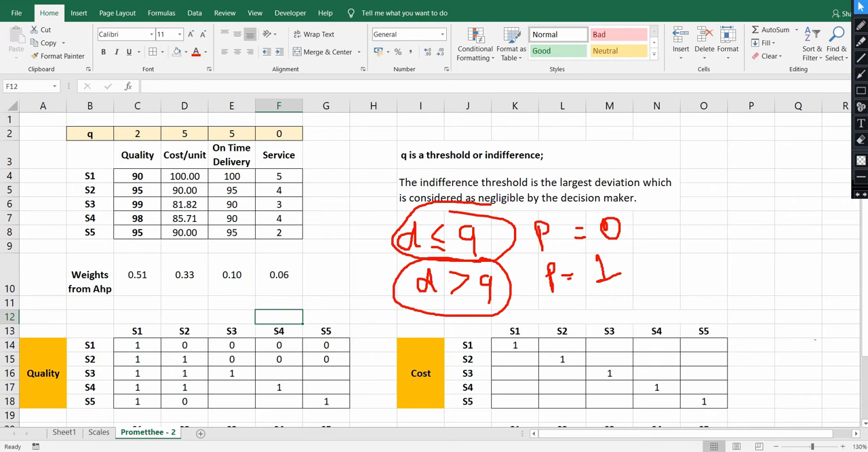
click(279, 374)
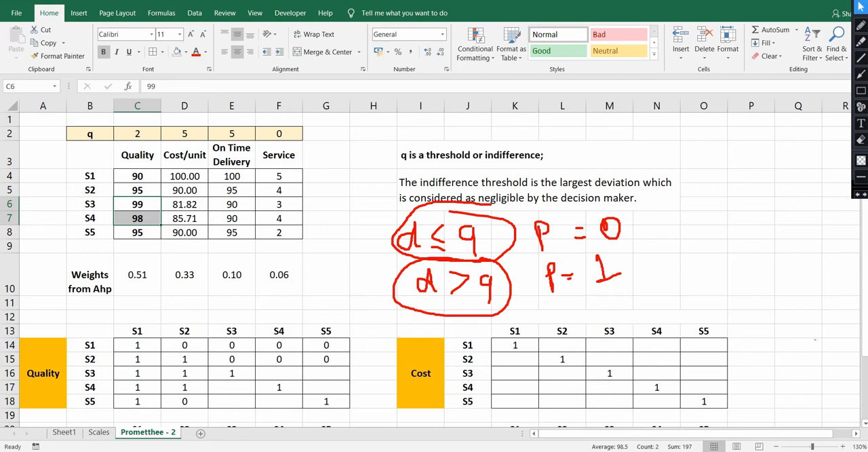
- Enter 0 for S4 vs S3 and S5 vs S3, and 1 for S3 vs S5, on Quality
click(279, 373)
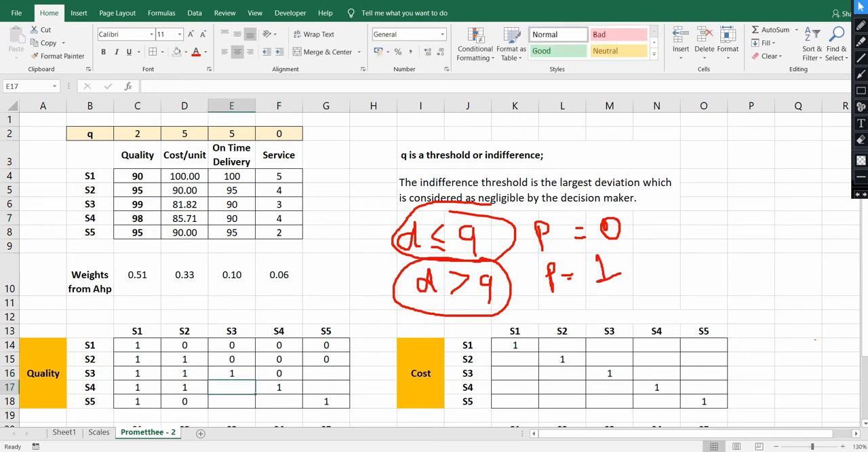
text(0)
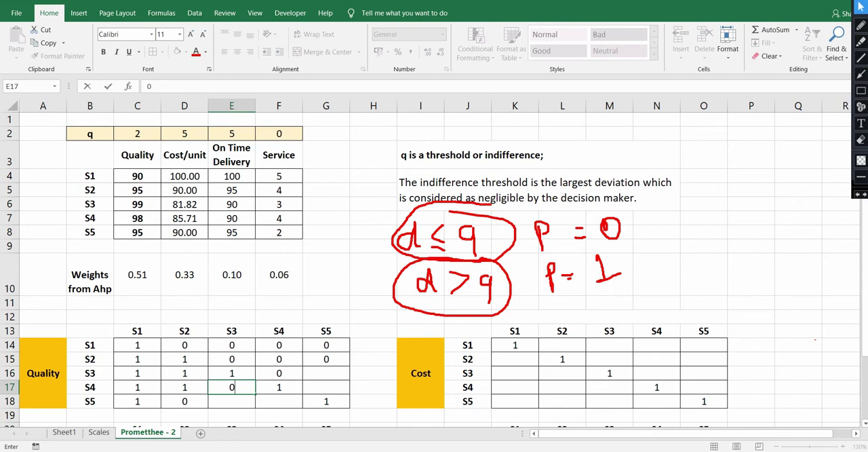
click(326, 372)
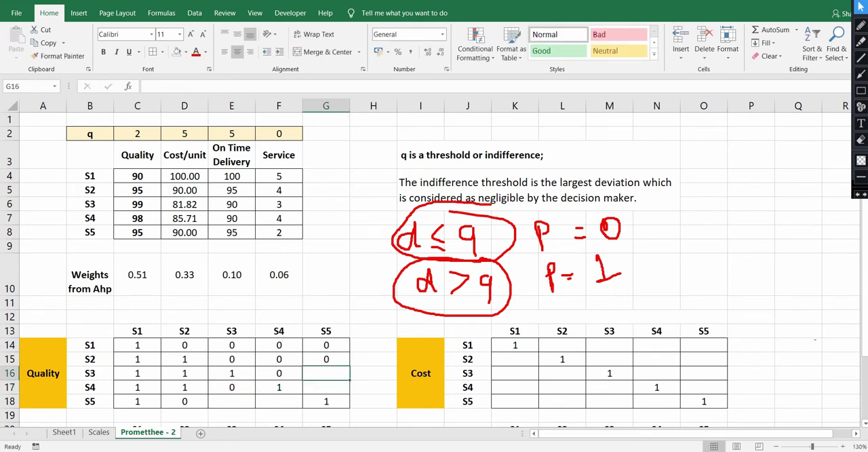
click(138, 203)
text(1)
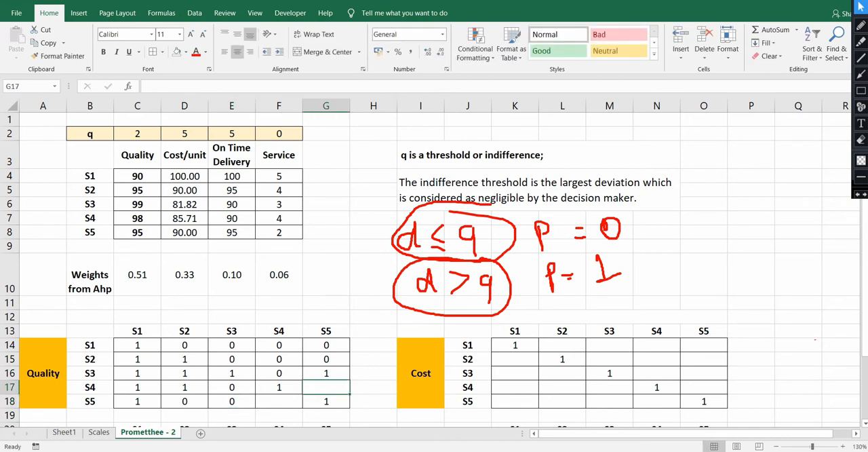
drag(137, 217, 137, 232)
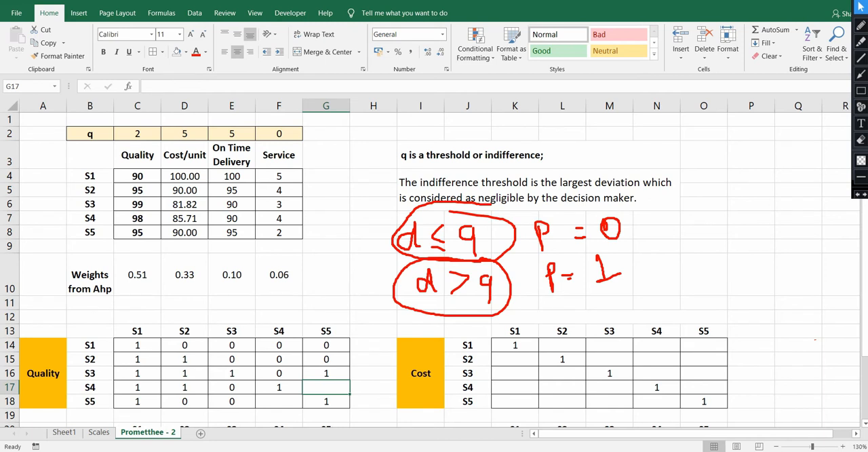
click(279, 401)
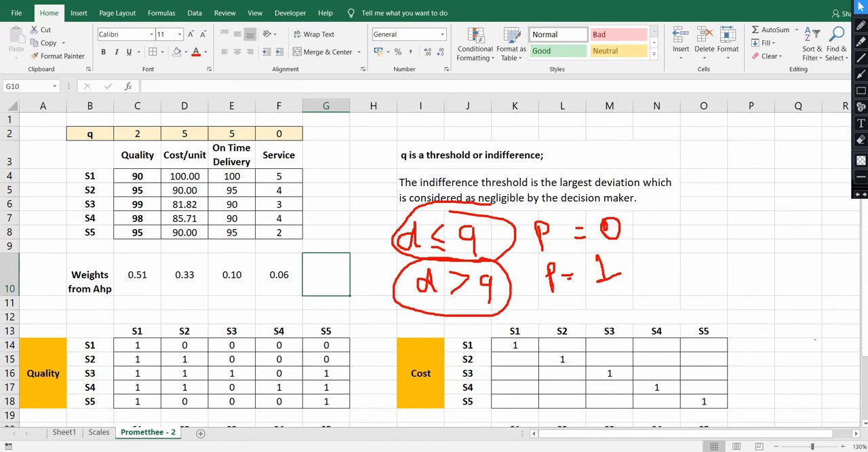
- Put 1 in G17 and 0 in F18 to finish the Quality matrix
scroll(down, 3)
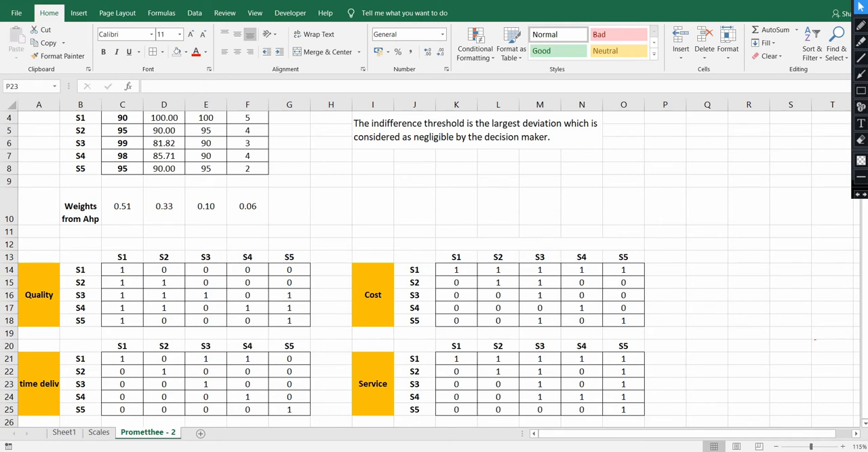
- Type the bold heading 'To calculate complete ranking' in B28 below the matrices
scroll(down, 3)
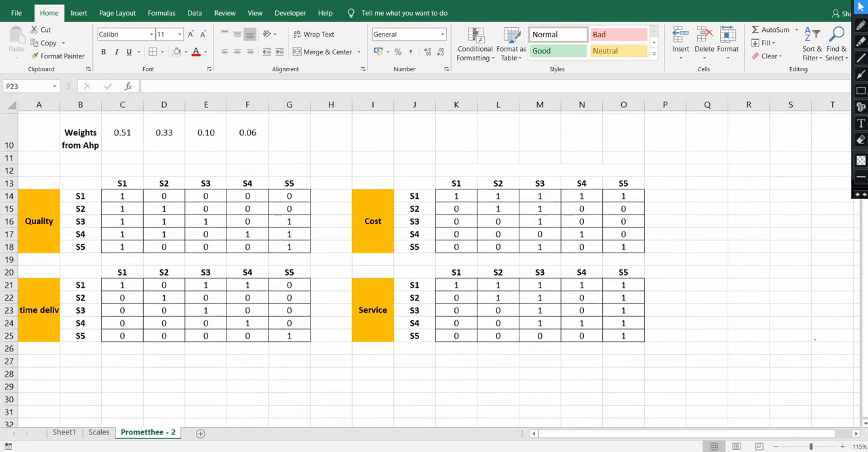
click(80, 371)
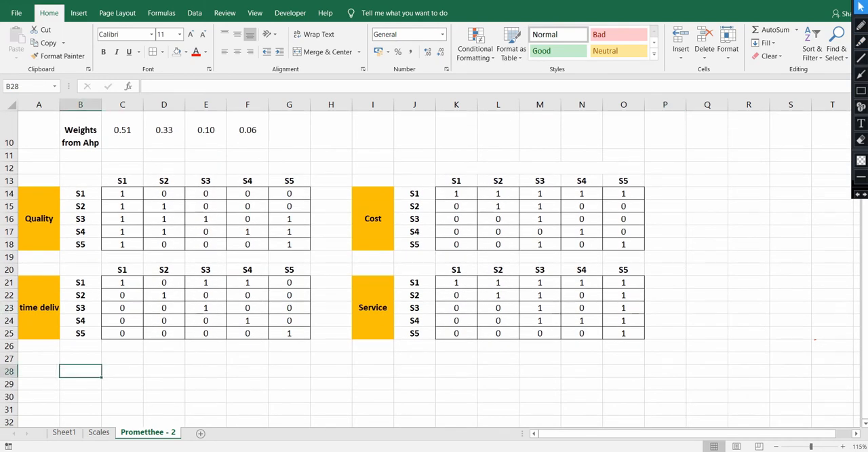
text(To calcula)
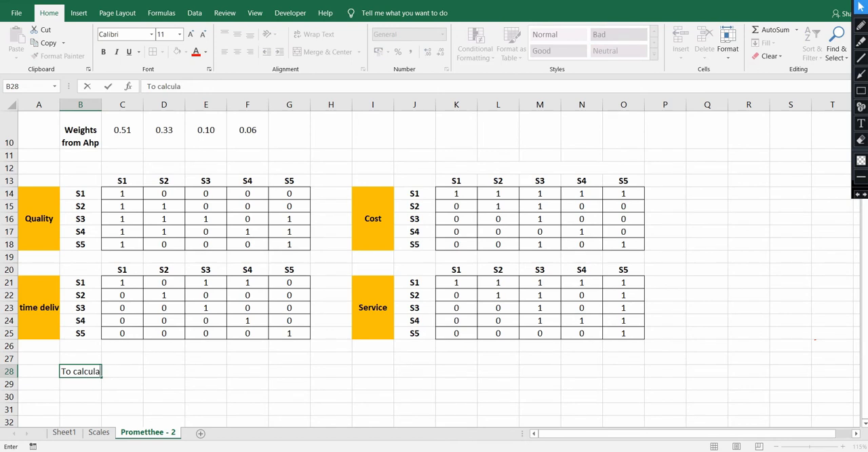
text(te complete ranking)
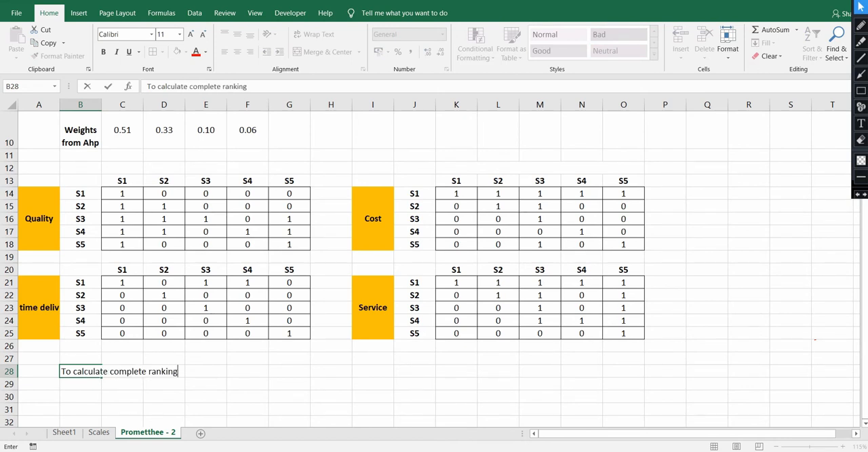
key(Return)
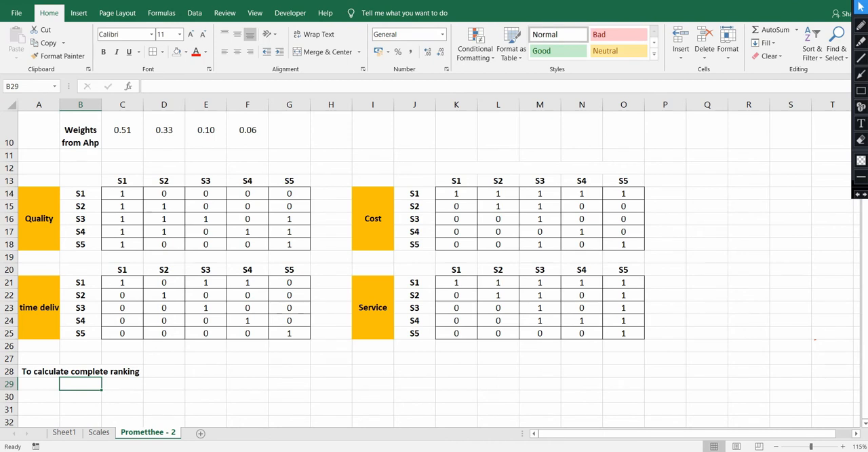
- Copy the Cost matrix to row 30, clear its values, and dash the diagonal cells
drag(414, 180, 623, 244)
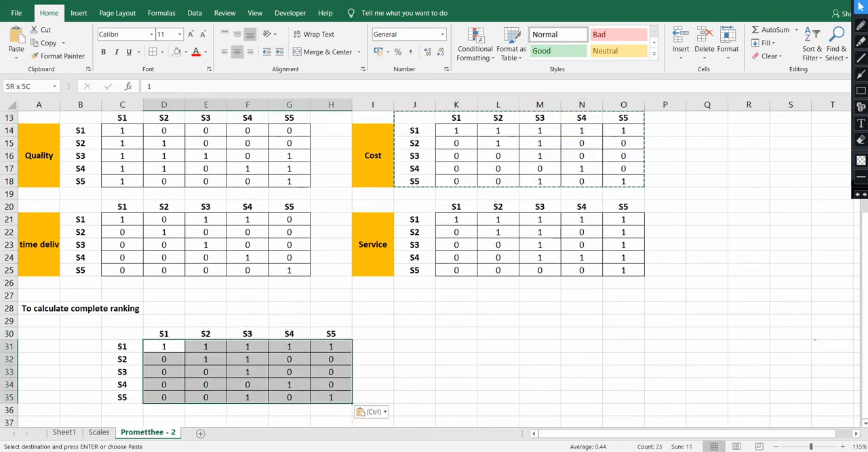
key(Delete)
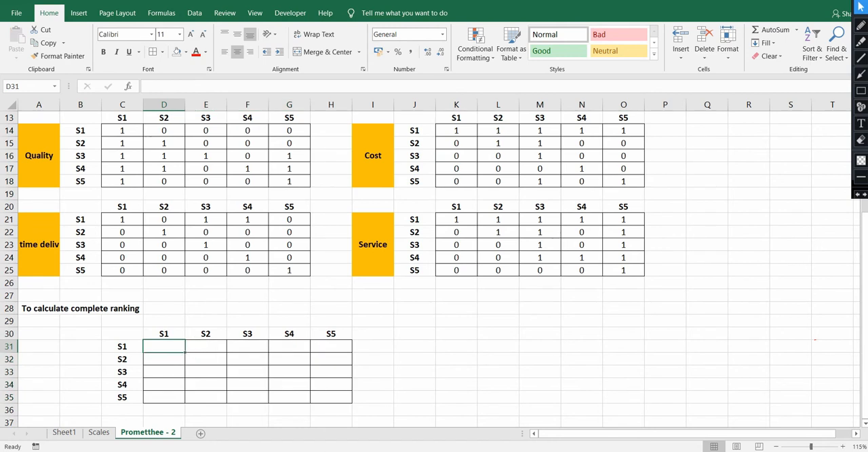
text(-)
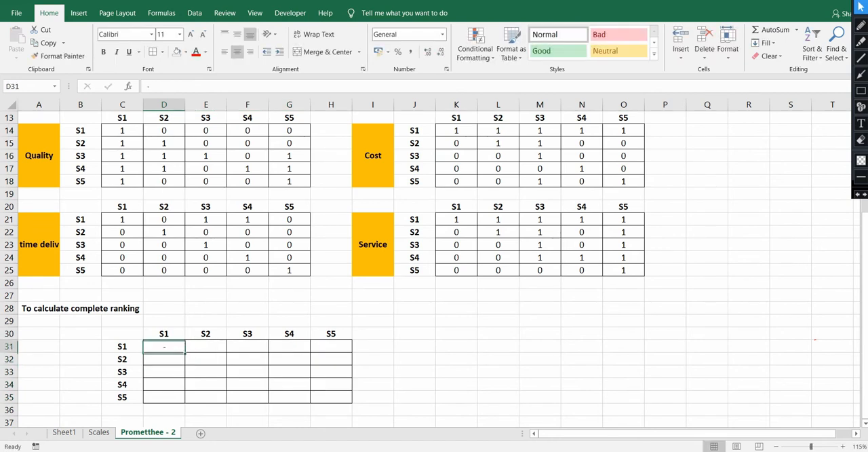
click(205, 359)
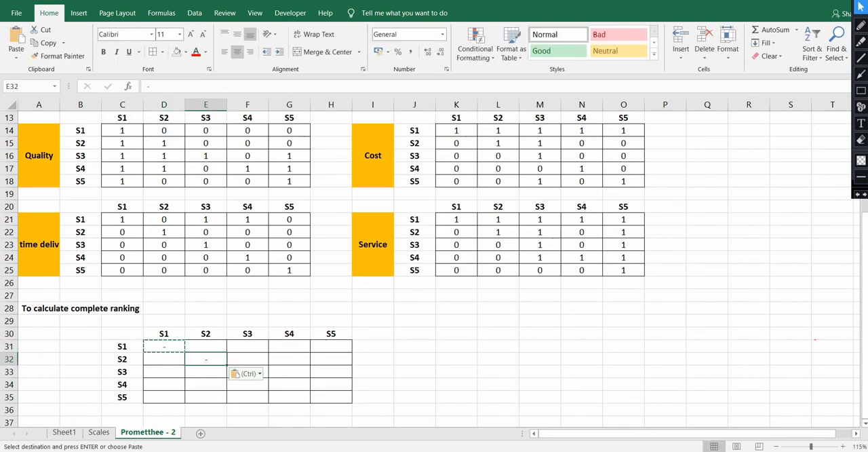
click(247, 371)
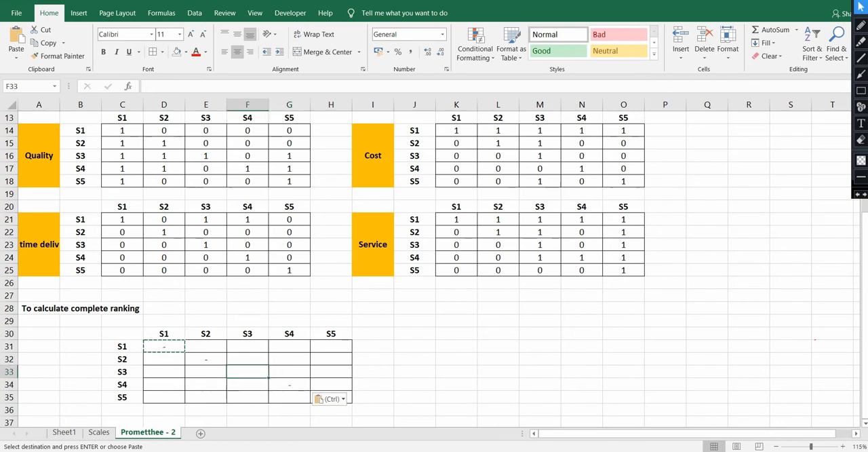
click(456, 384)
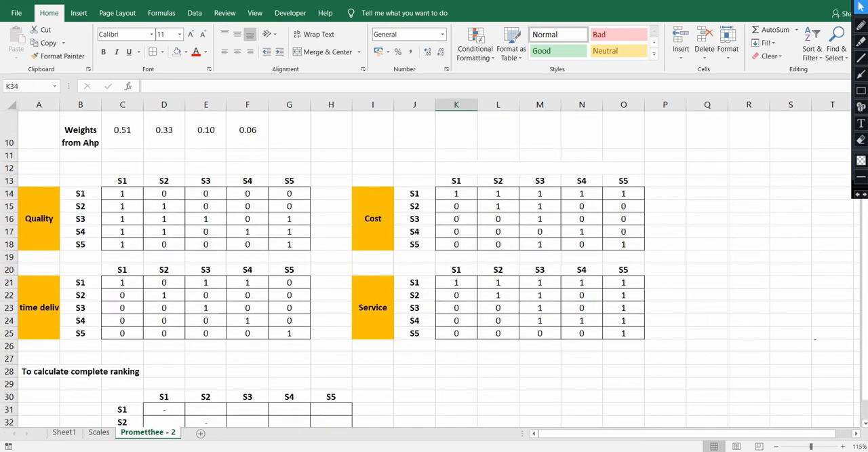
click(122, 130)
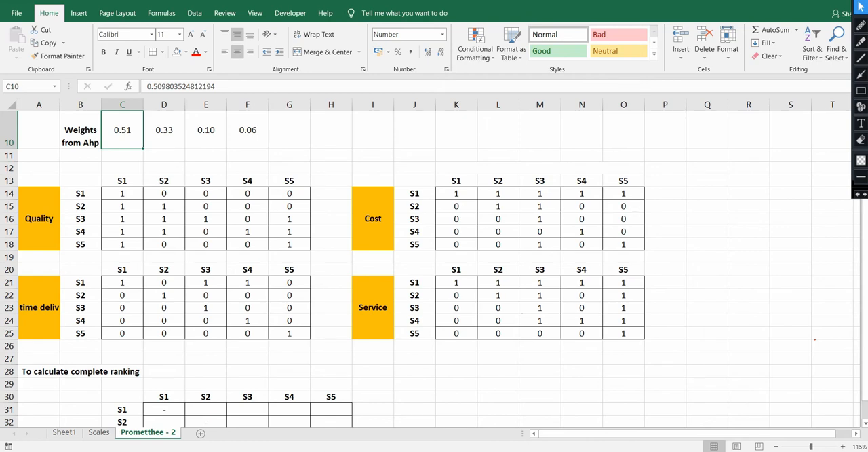
scroll(up, 3)
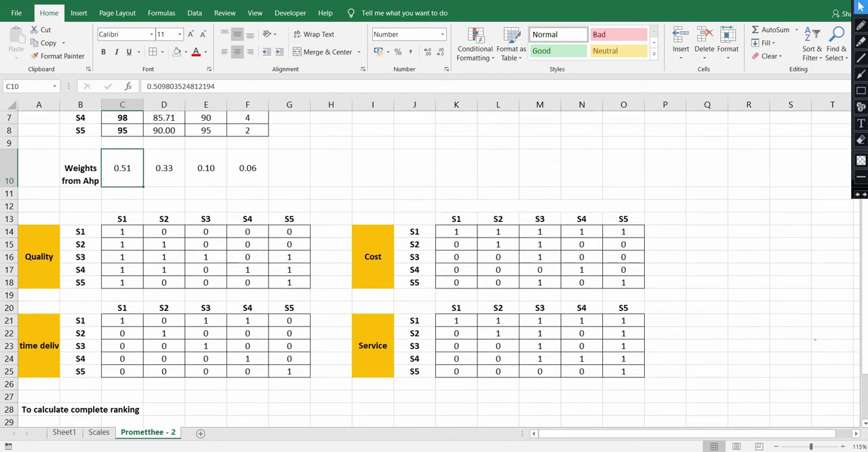
scroll(up, 3)
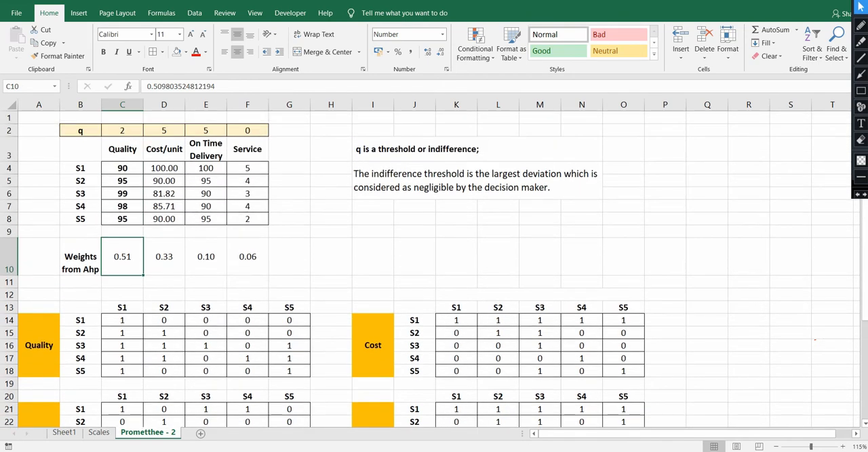
drag(163, 168, 164, 206)
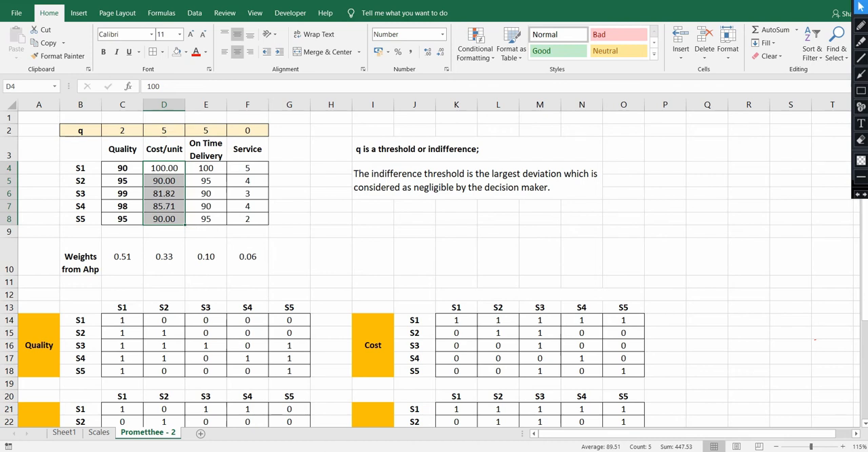
click(372, 231)
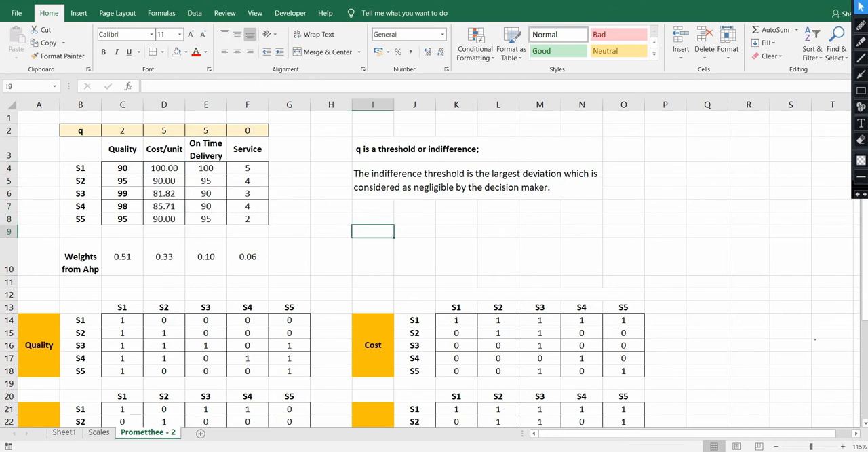
click(164, 168)
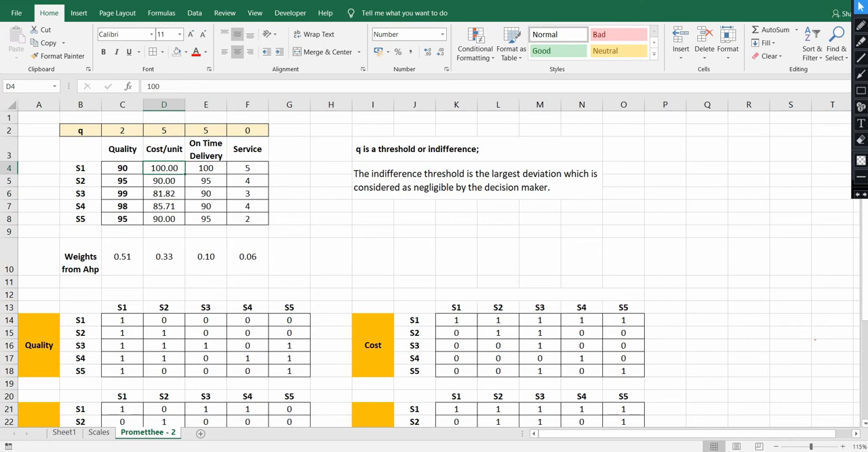
scroll(down, 3)
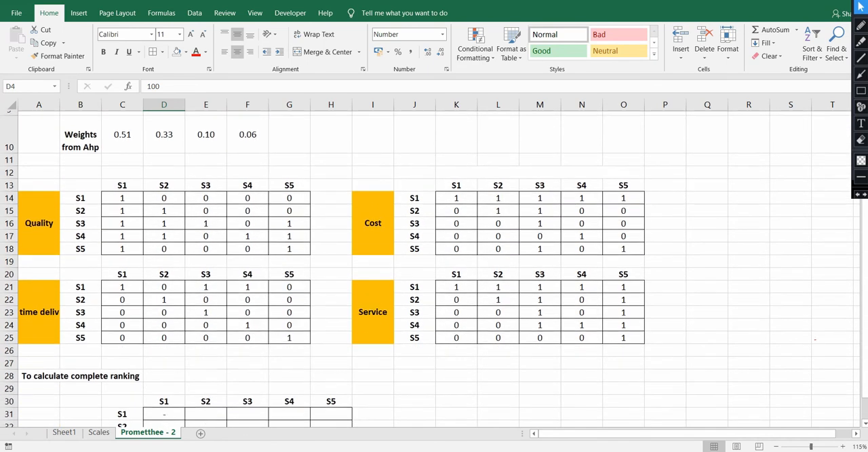
scroll(up, 3)
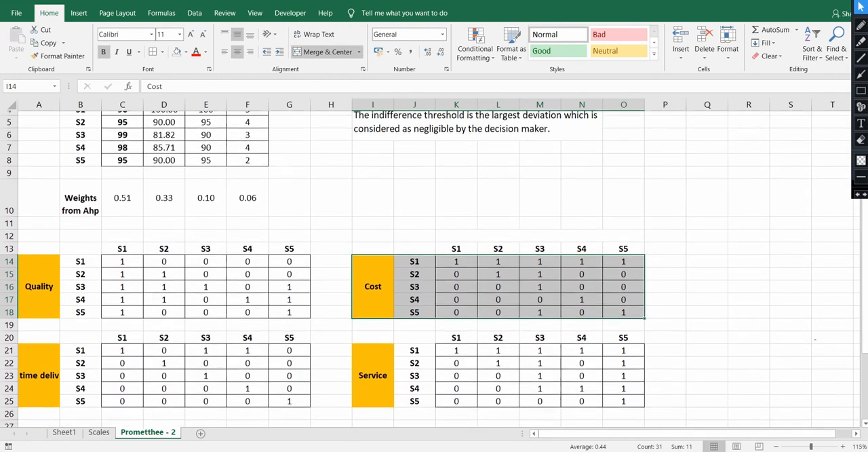
scroll(up, 3)
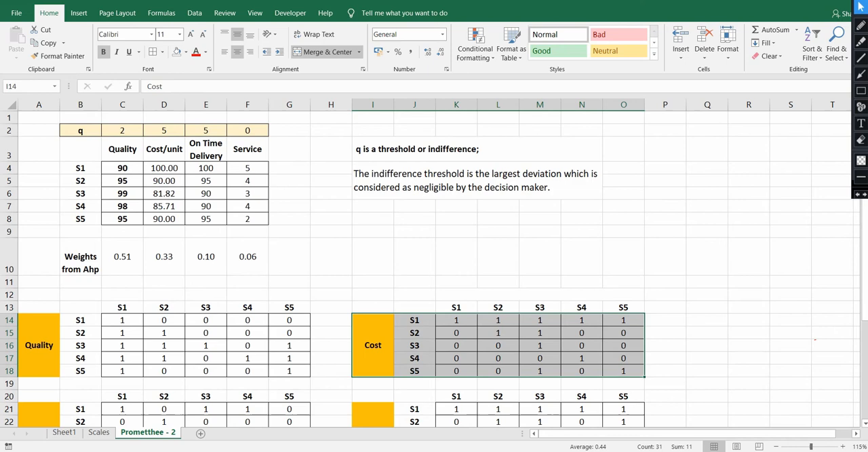
scroll(down, 3)
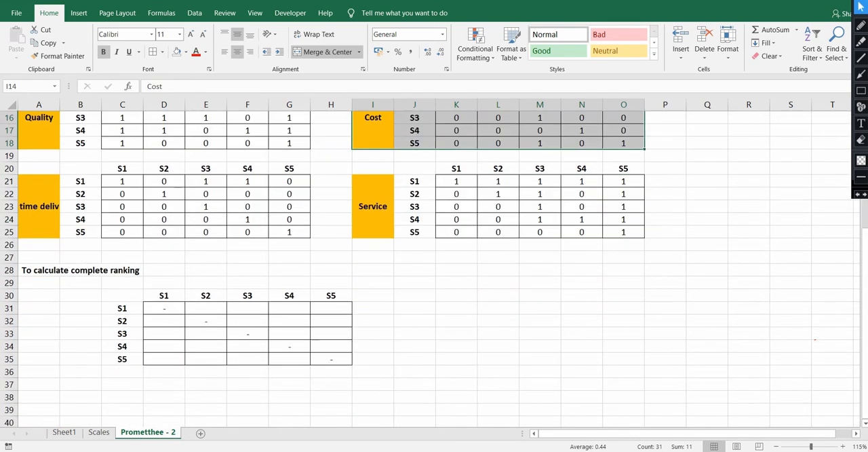
click(707, 283)
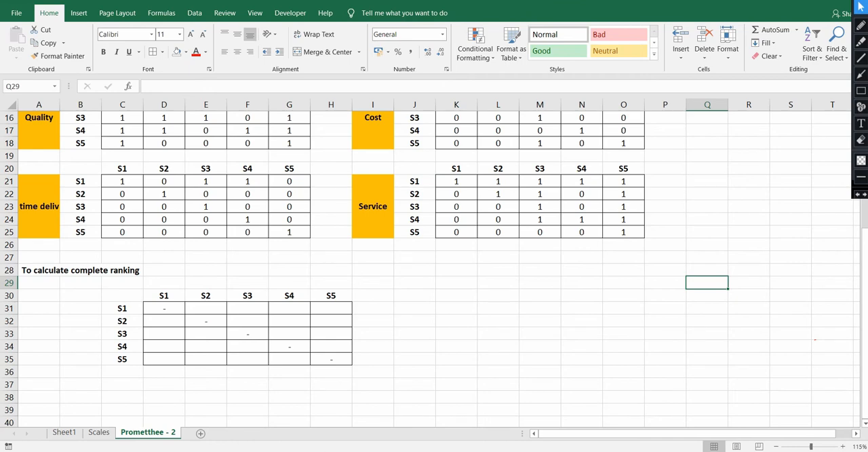
click(205, 308)
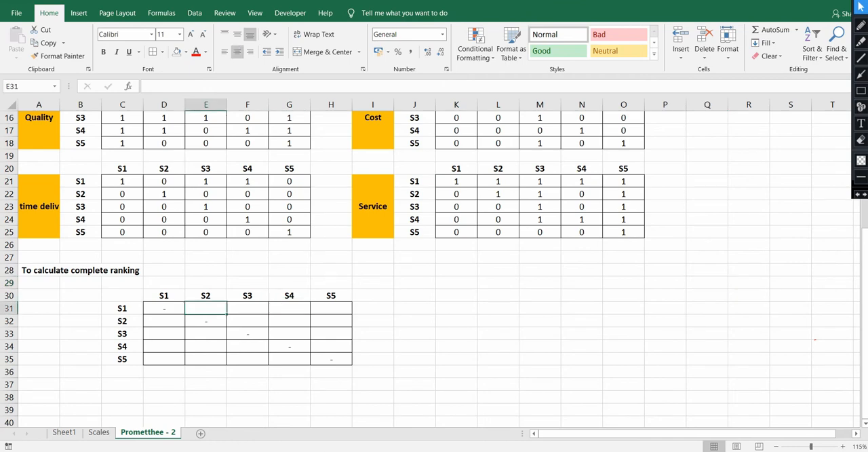
scroll(up, 3)
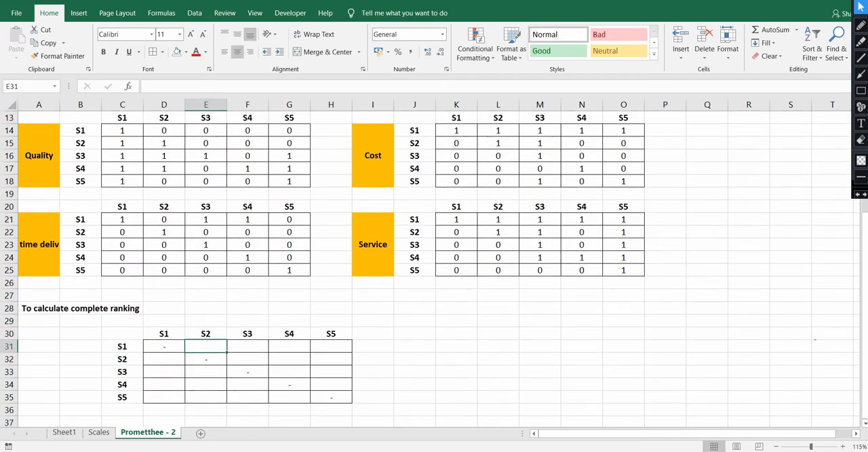
scroll(up, 3)
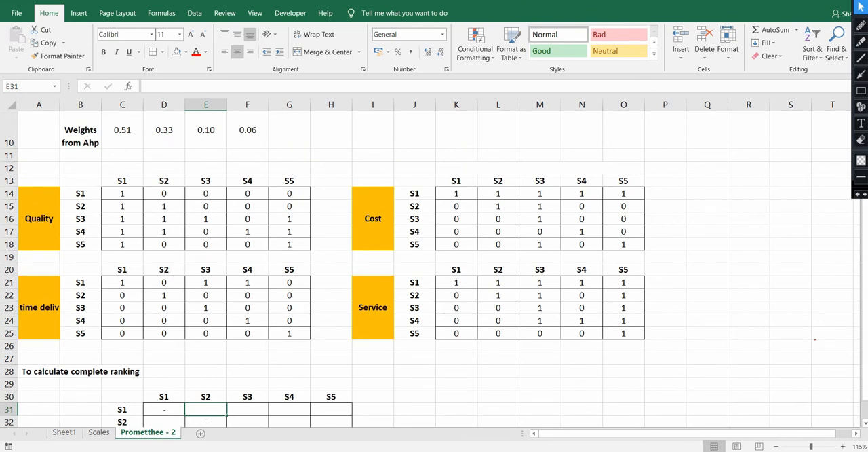
- Fill the S1-over-S2 cells D14, L14, D21 and L21 blue across all four matrices
click(163, 193)
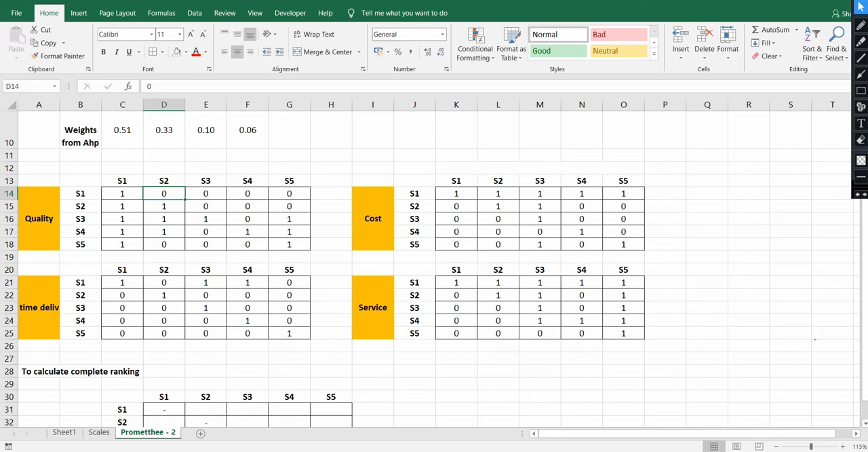
click(186, 51)
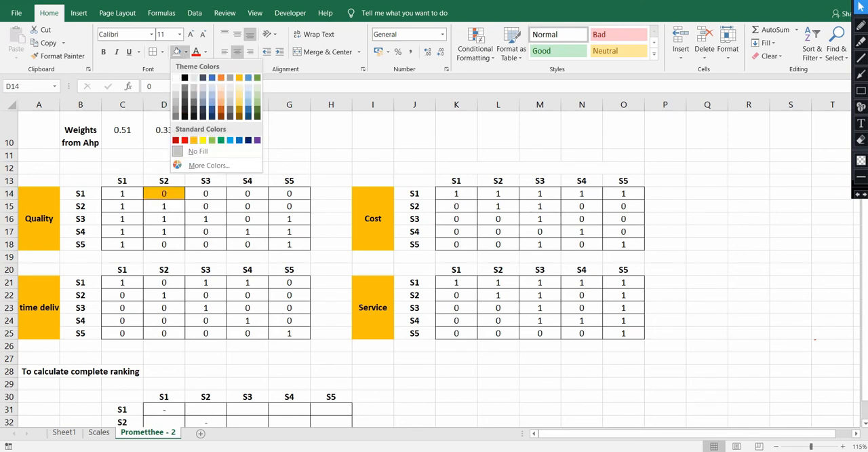
mouse_move(184, 140)
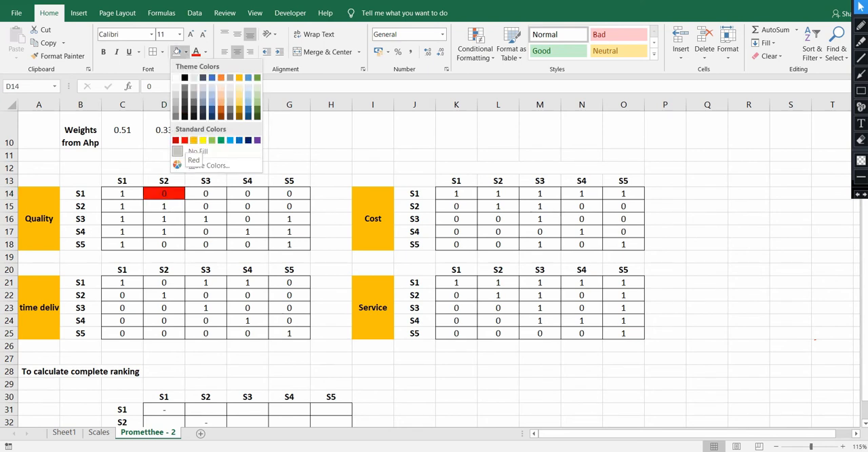
click(197, 151)
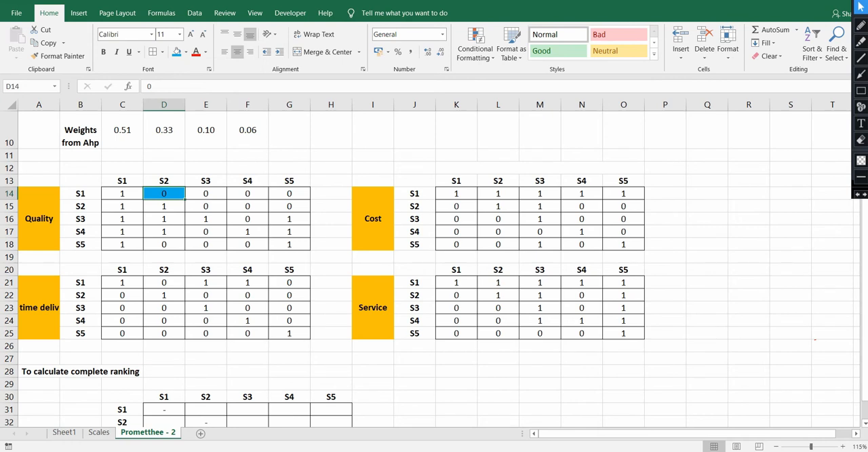
click(498, 193)
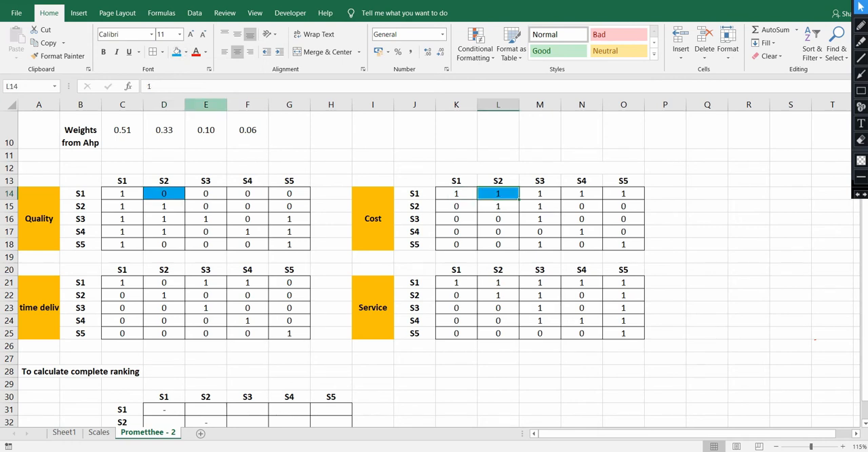
click(163, 282)
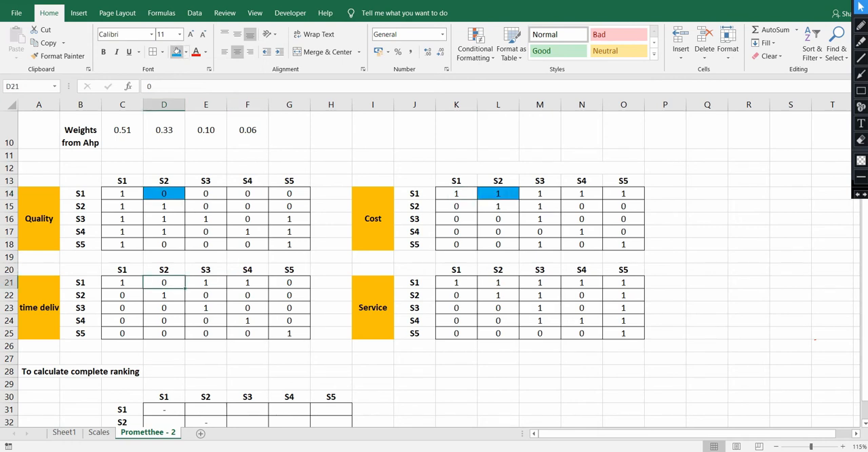
click(498, 281)
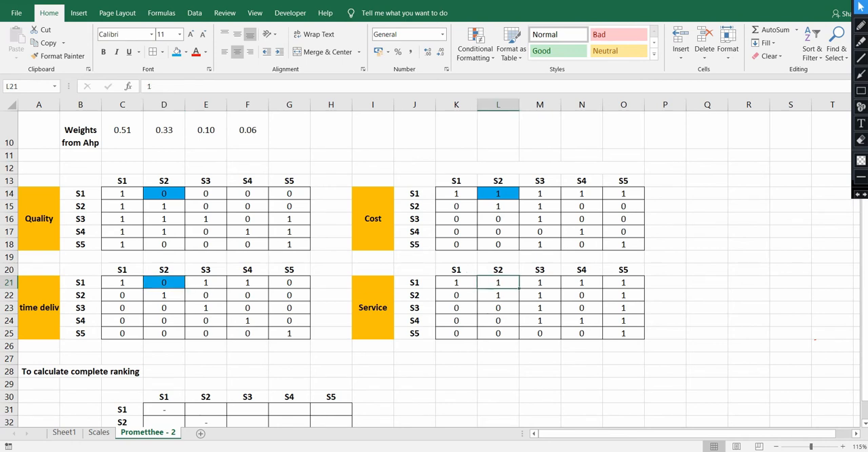
click(498, 282)
text(=)
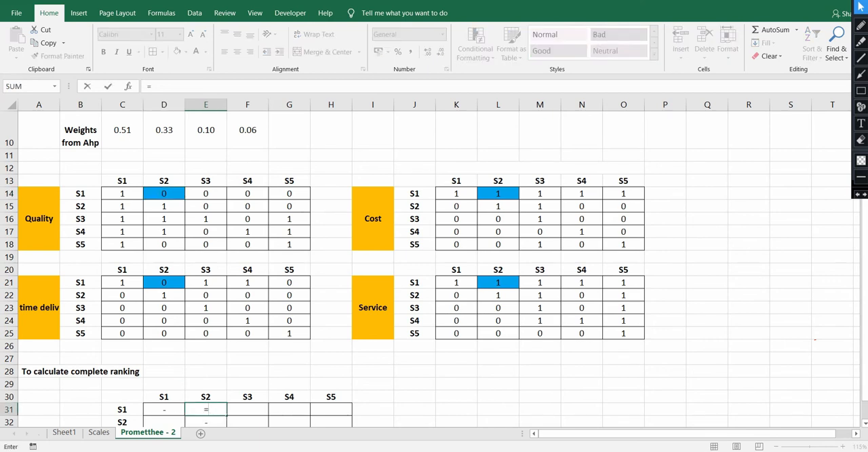
- Enter =D14*0.51+L14*0.33+D21*.10+L21*0.06 in E31 for S1 over S2, giving 0.39
click(163, 193)
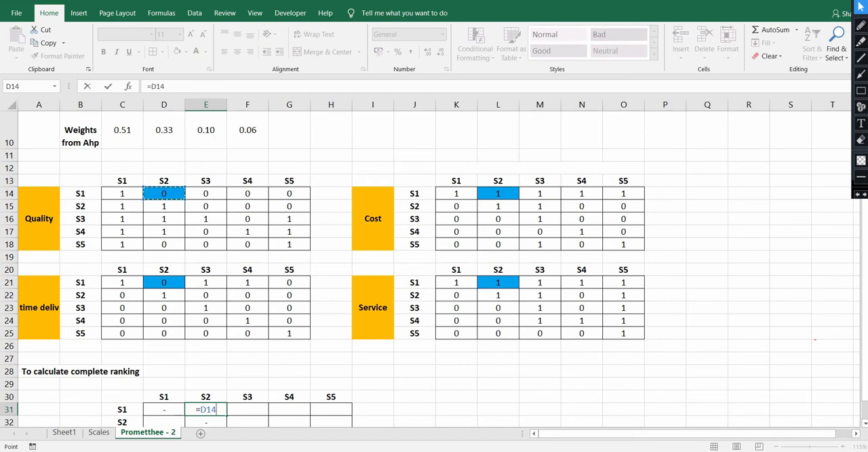
text(*)
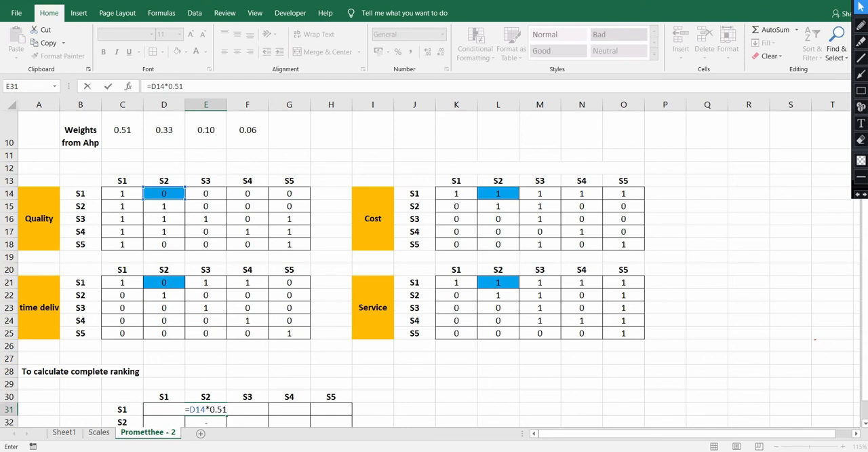
text(+)
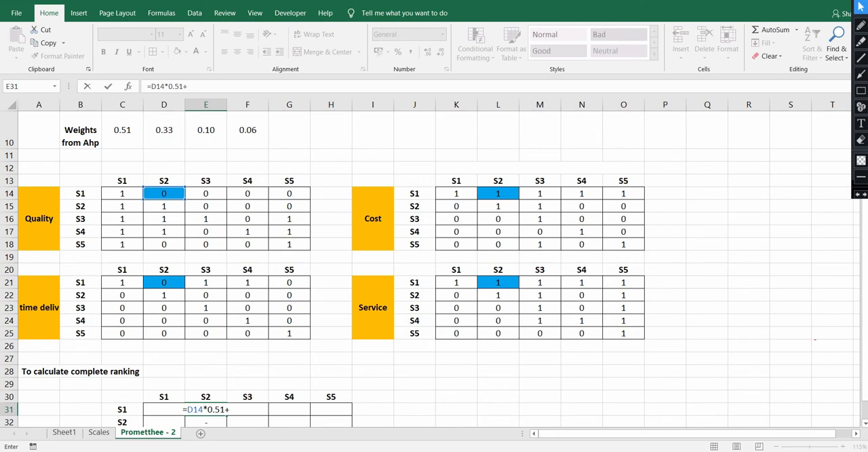
click(498, 194)
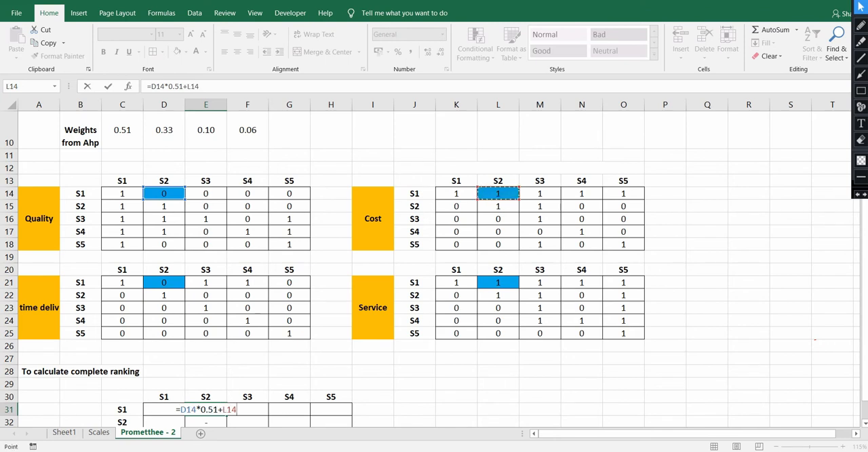
text(*)
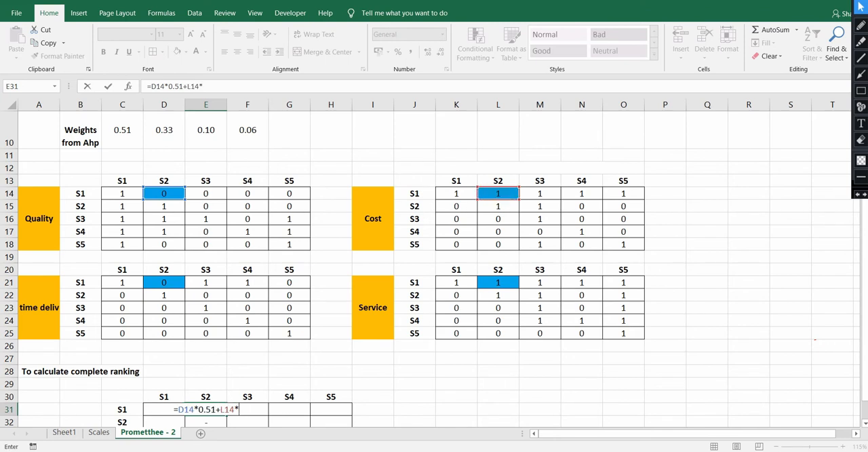
text(0.33)
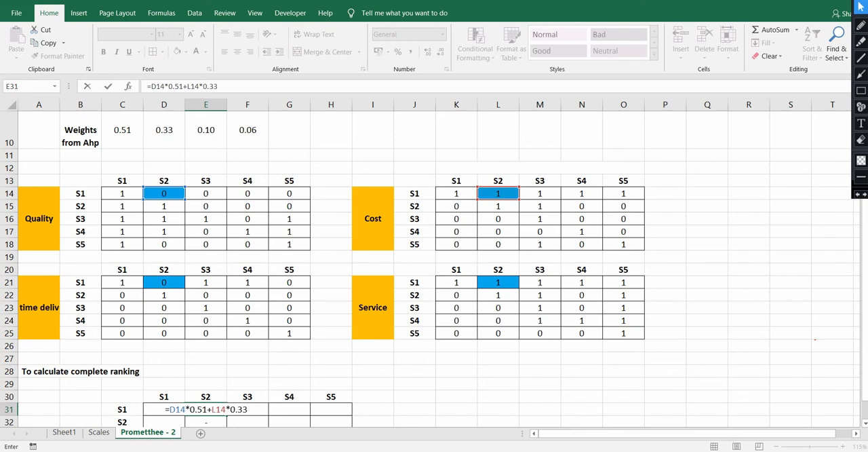
text(+)
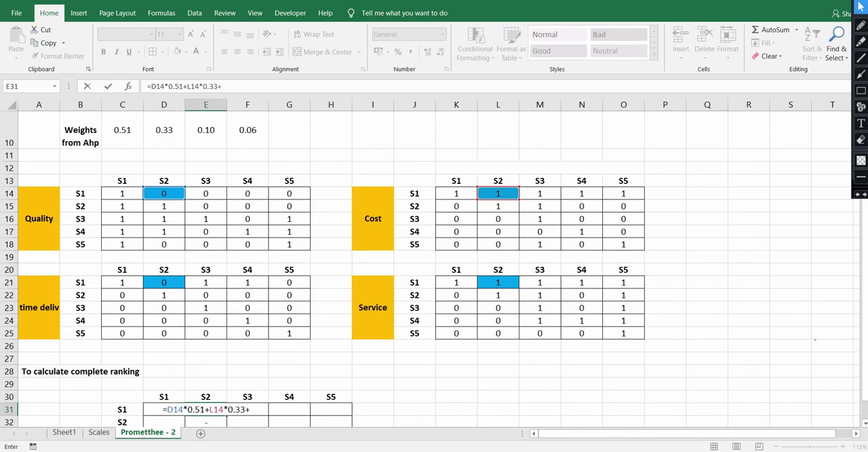
click(163, 282)
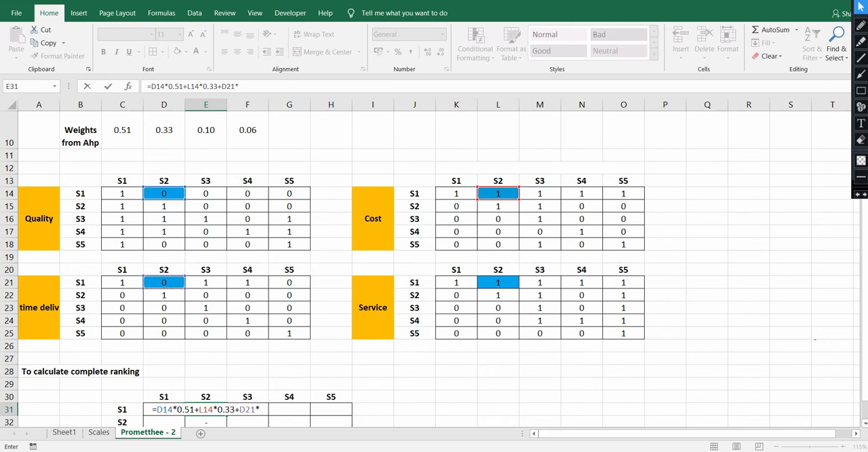
text(.10)
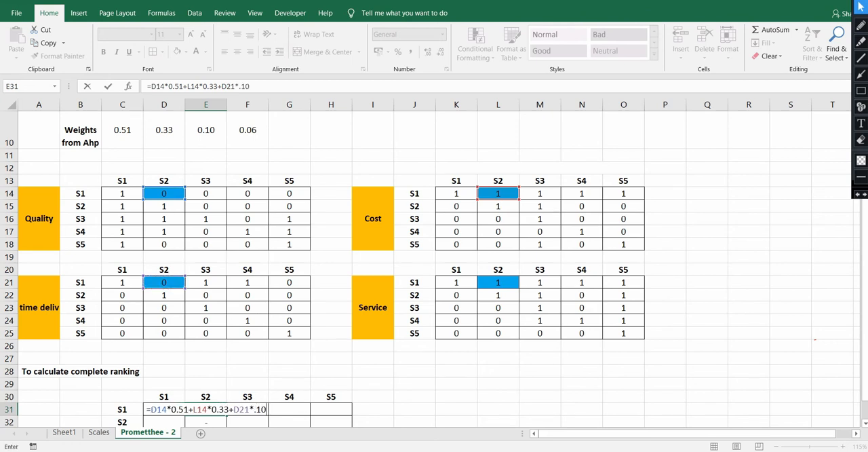
text(+)
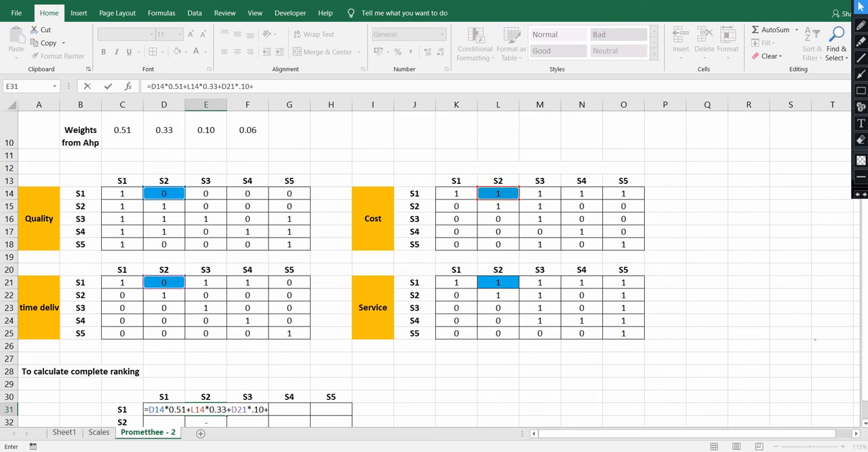
click(498, 282)
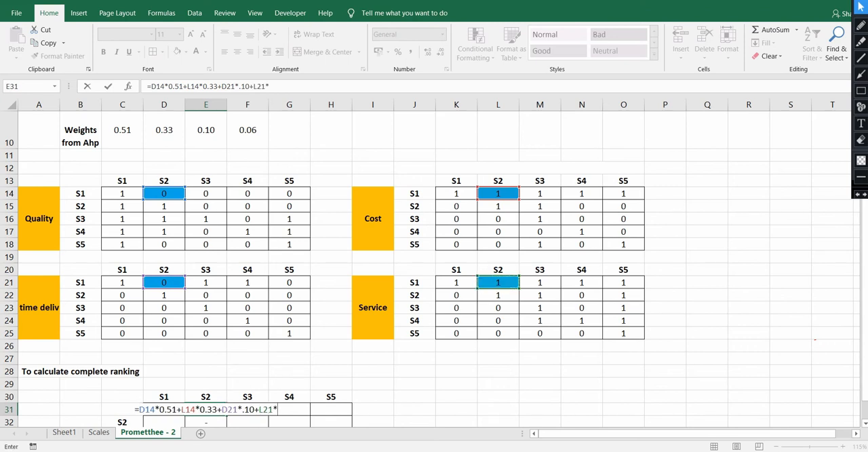
text(*0.06)
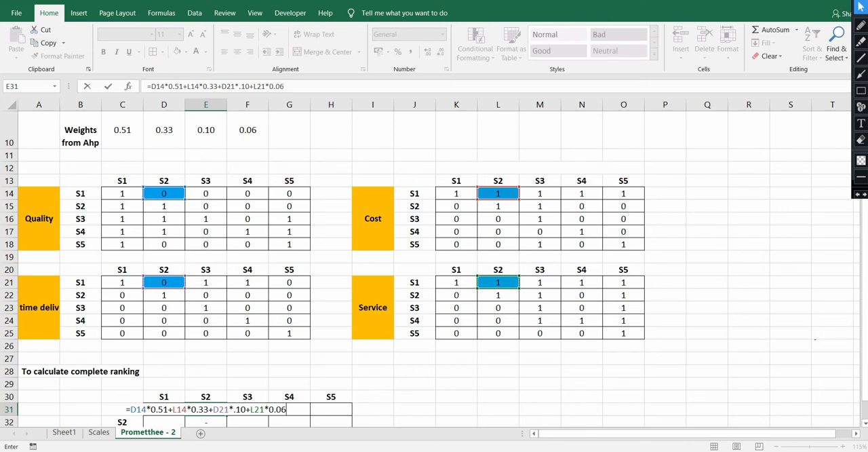
key(Return)
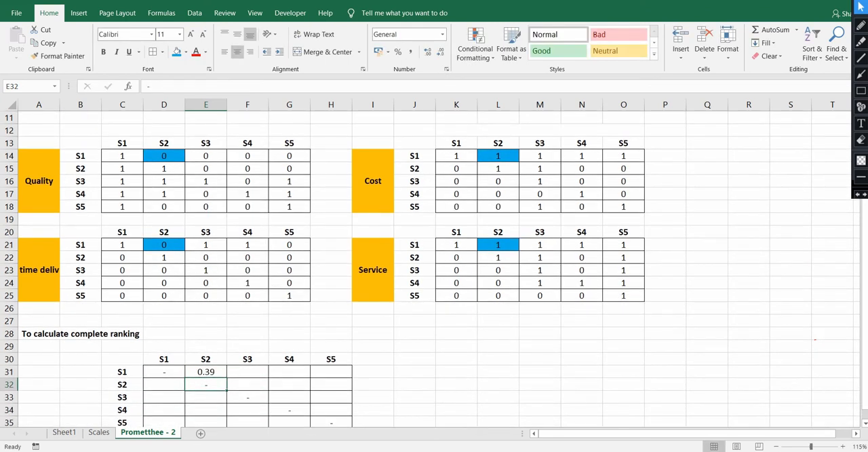
- Copy the weighted-preference formula into every supplier-pair cell of D31:H35, fixing the S2-over-S4 formula
click(206, 371)
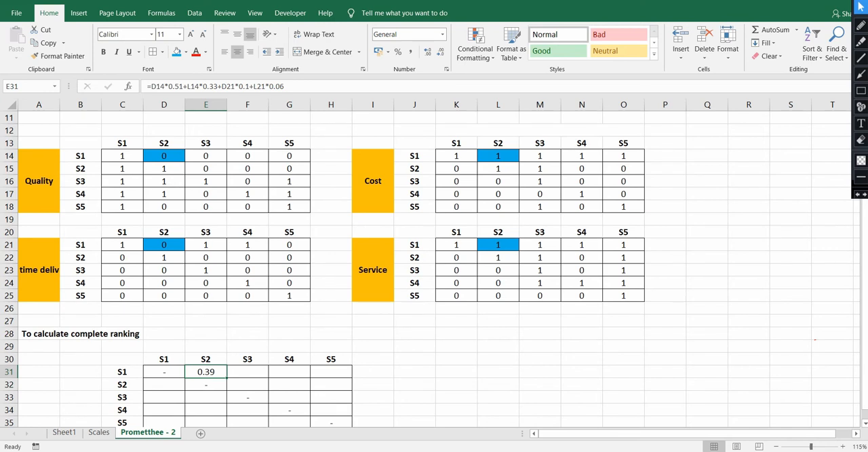
drag(206, 371, 331, 371)
text(=G15*0.51+O15*0.33+G22*0.1+O22*0.06)
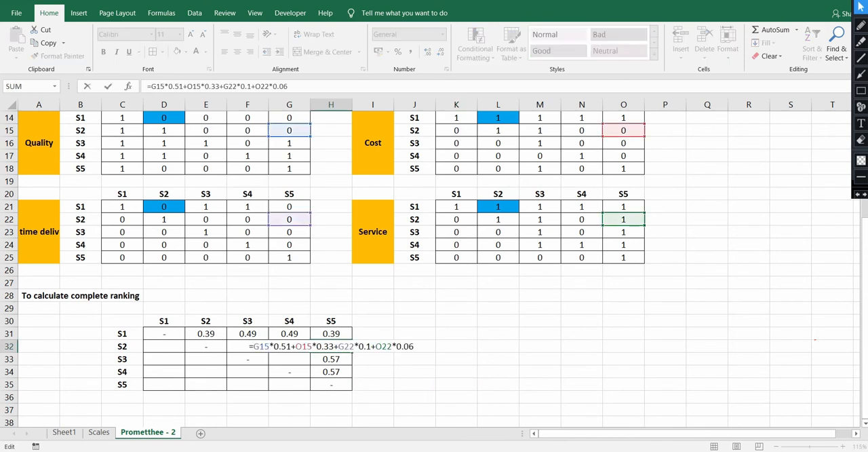
key(Return)
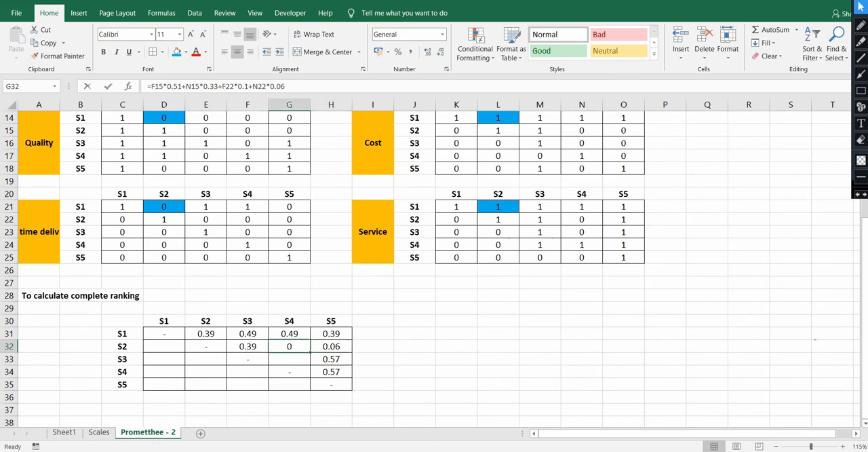
double_click(289, 346)
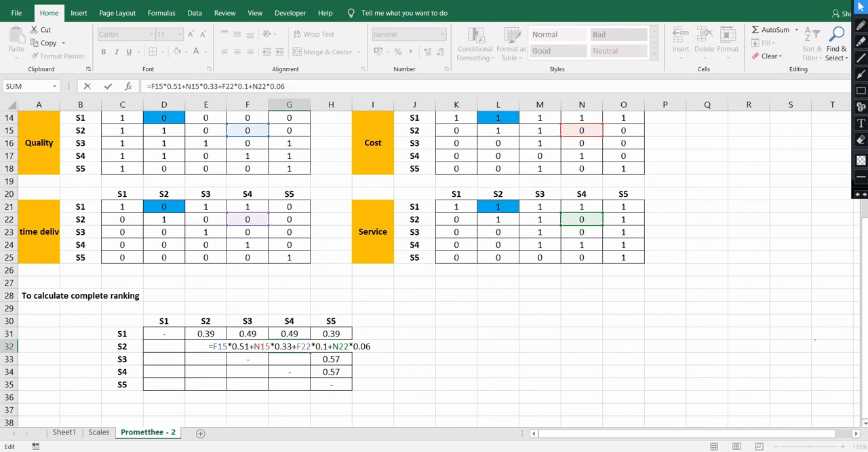
scroll(up, 3)
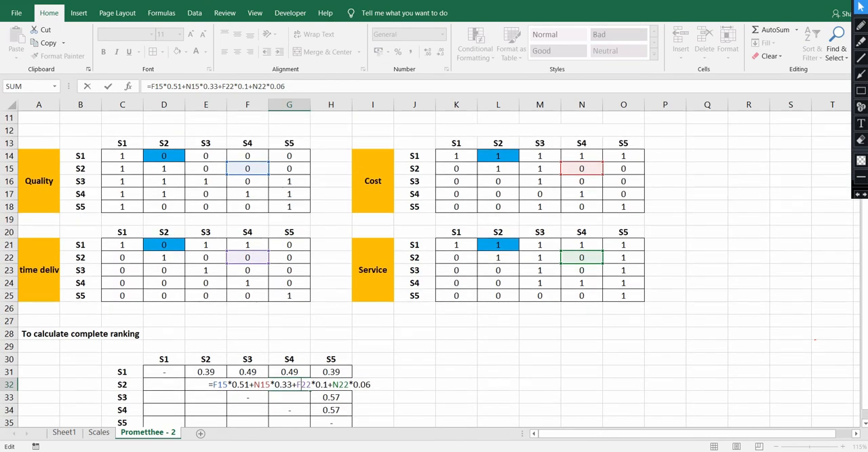
key(Return)
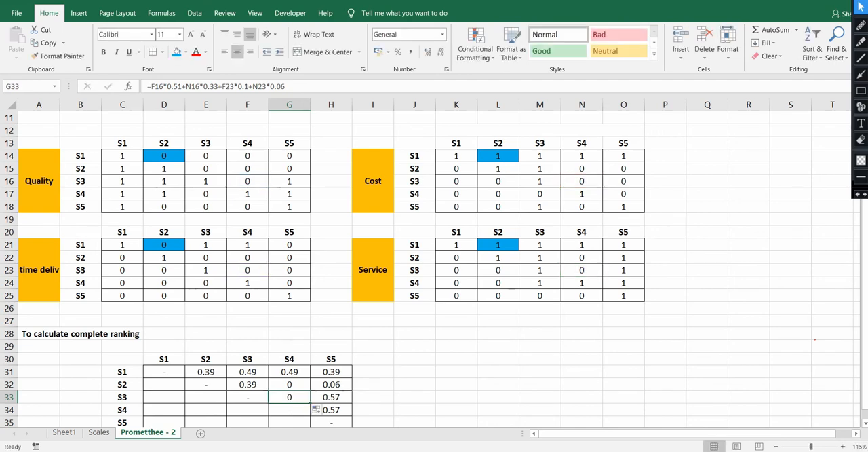
scroll(down, 3)
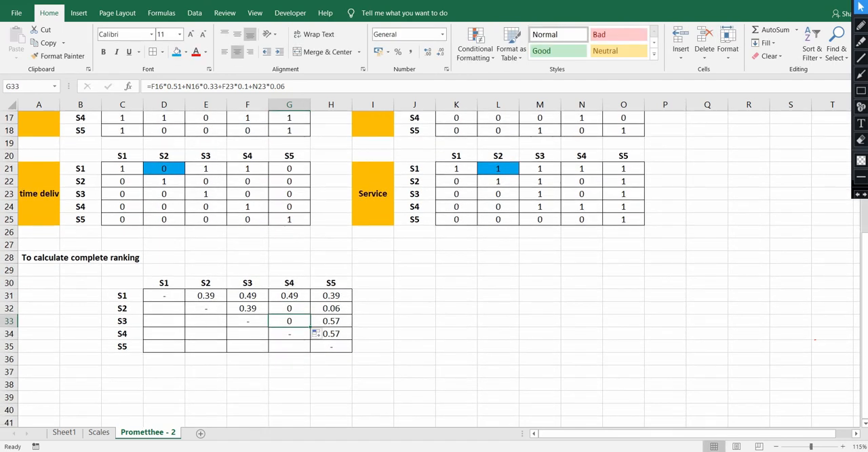
click(206, 295)
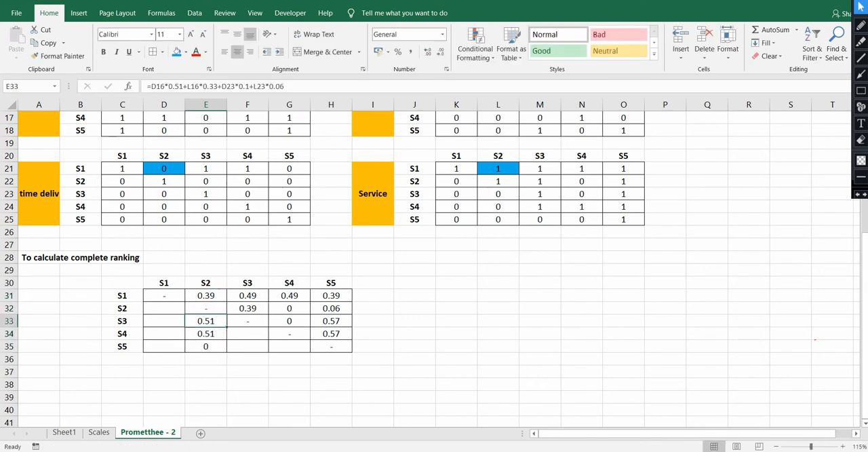
drag(206, 320, 206, 346)
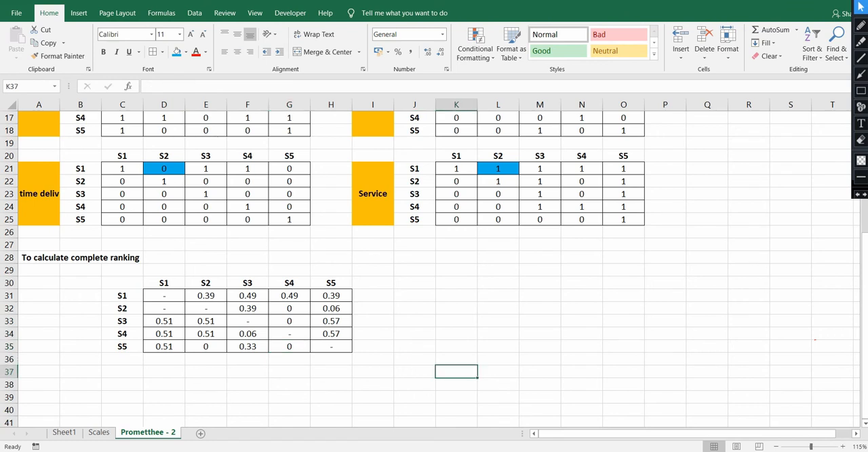
- Select J30 for the Φ + heading and open the Symbol dialog
click(445, 347)
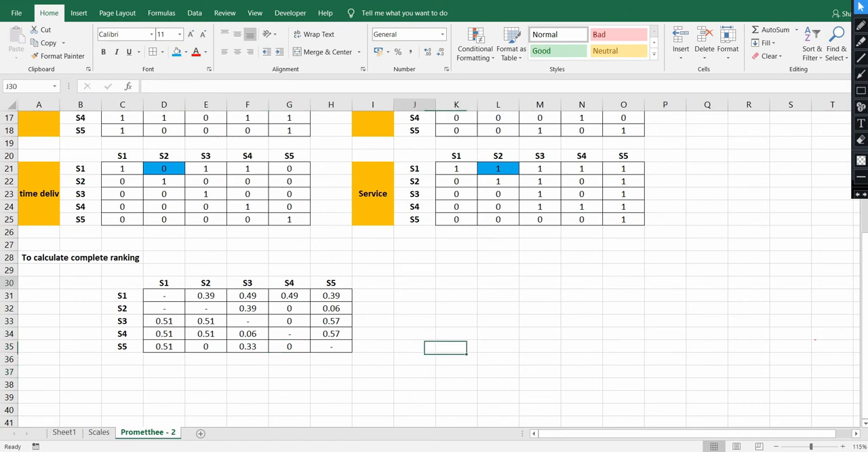
click(415, 282)
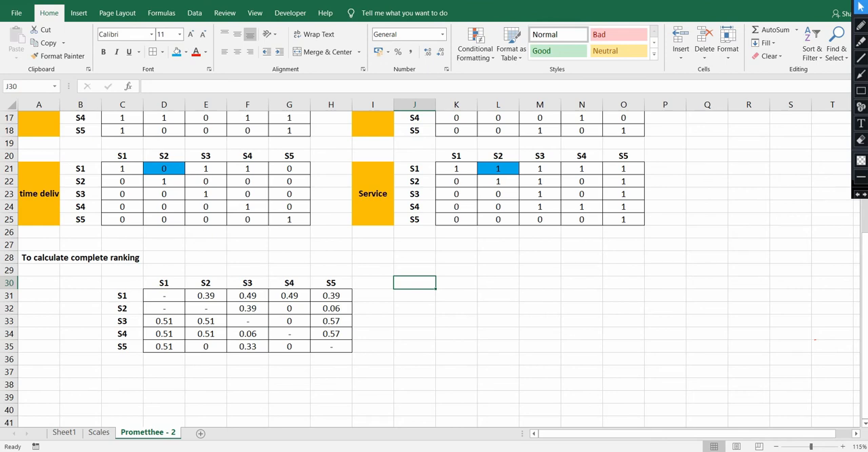
click(78, 12)
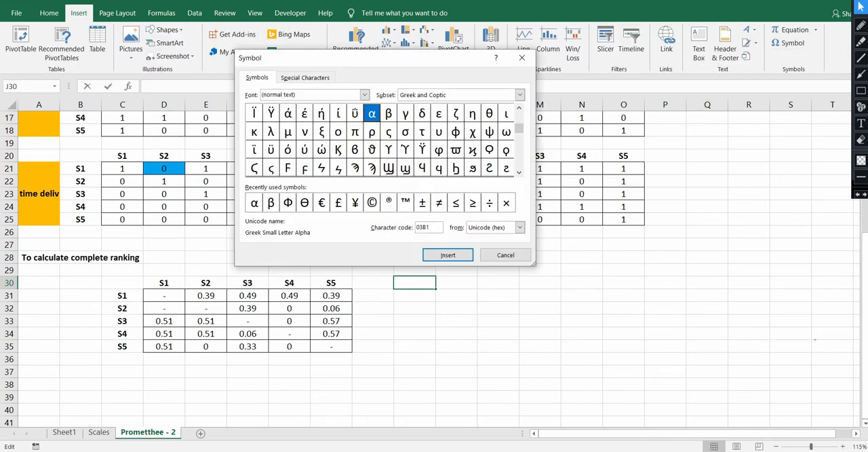
- Insert Φ into J30, close the Symbol dialog, and type + after it
click(286, 202)
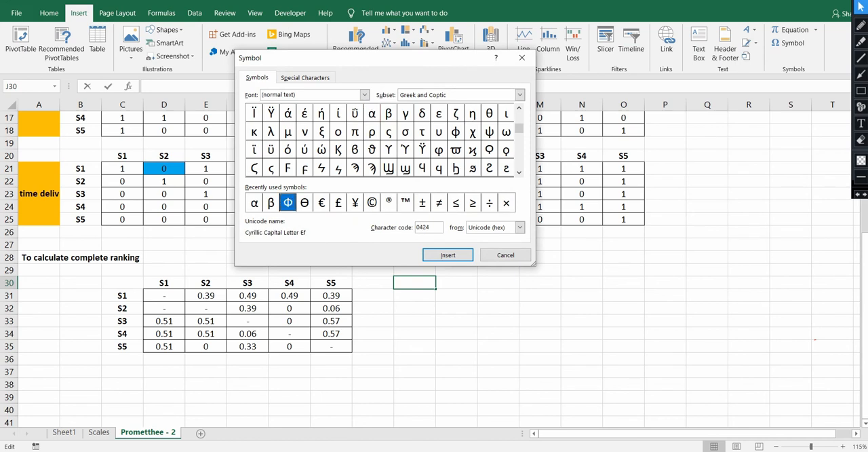
click(448, 254)
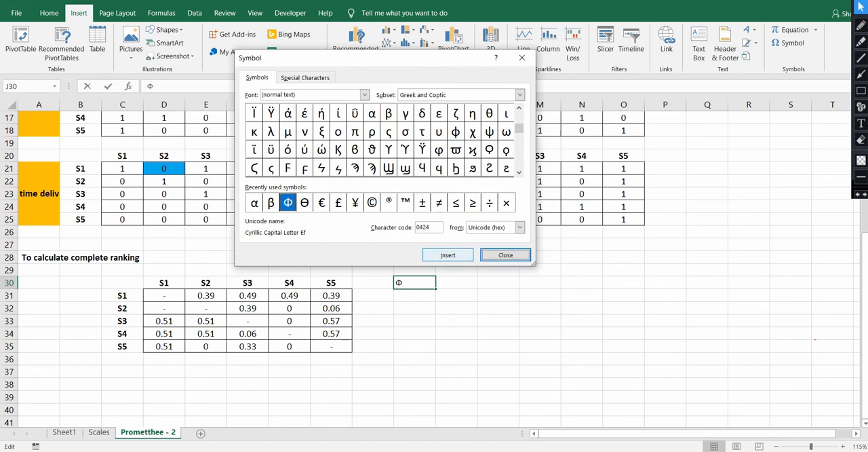
click(505, 255)
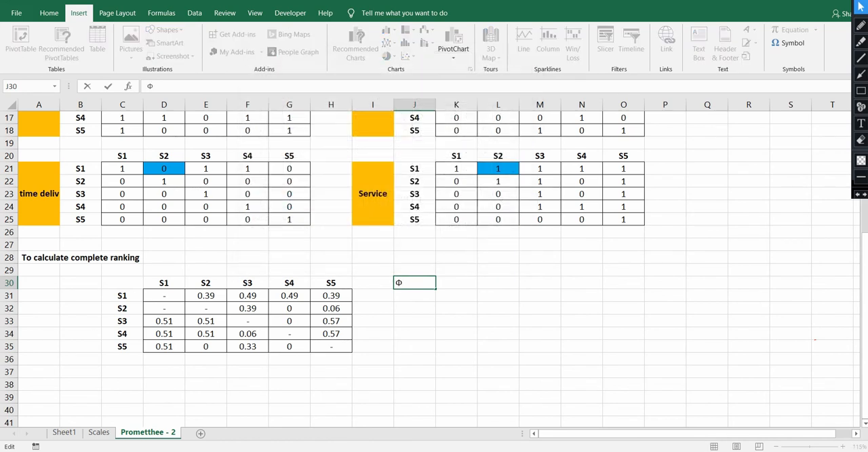
text(+)
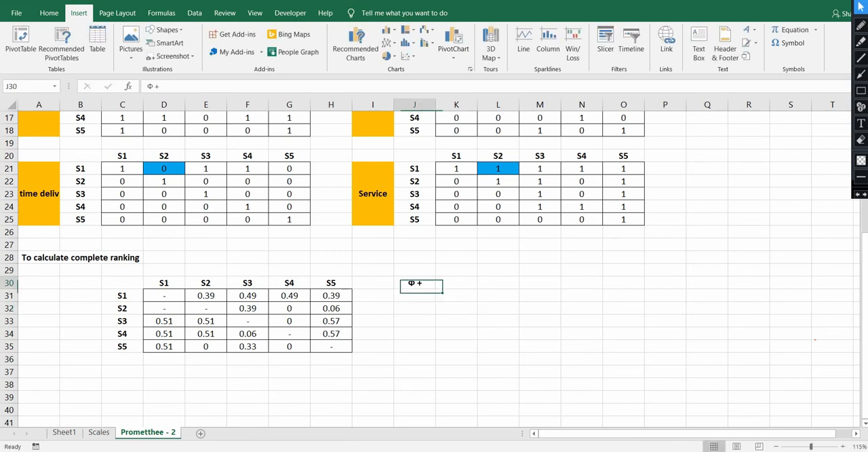
- Place the Φ - label in C37, then move to J31, the first Φ + cell
click(122, 371)
text(Φ -)
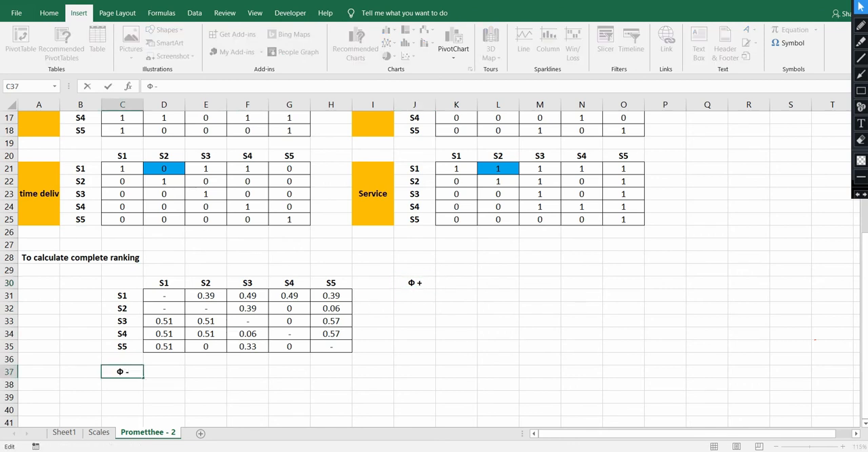
click(414, 294)
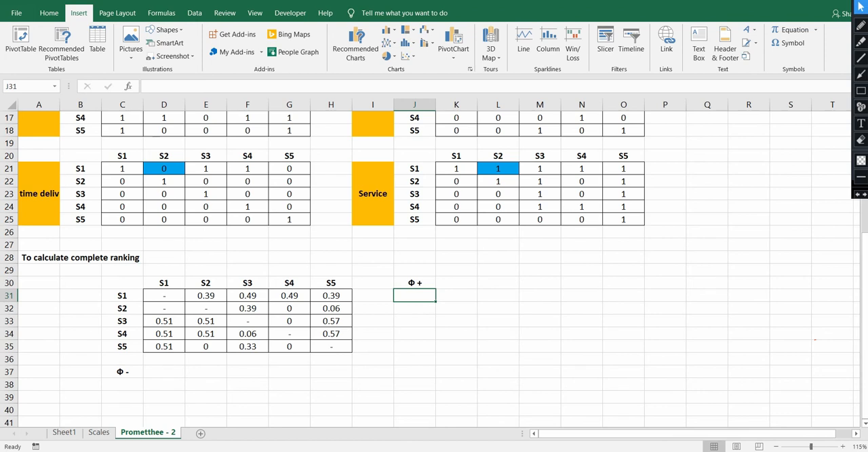
- Enter =SUM(E31:H31) in J31 and fill down to J35 (1.76, 0.45, 1.08, 1.14, 0.33)
text(=)
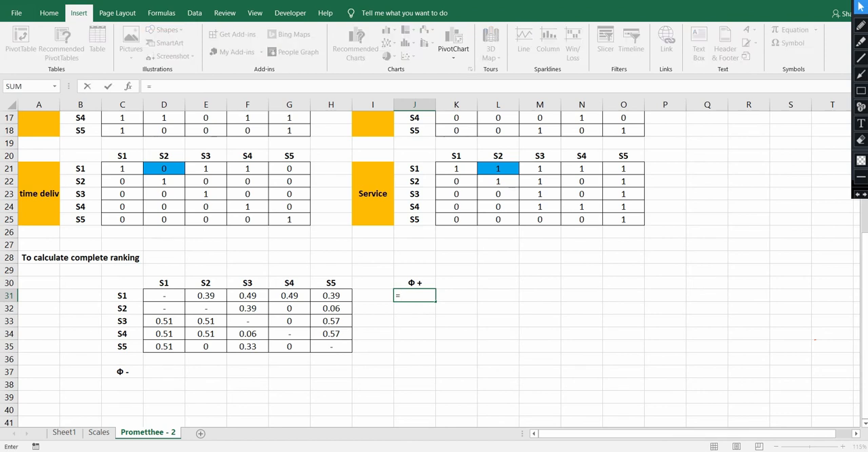
text(su)
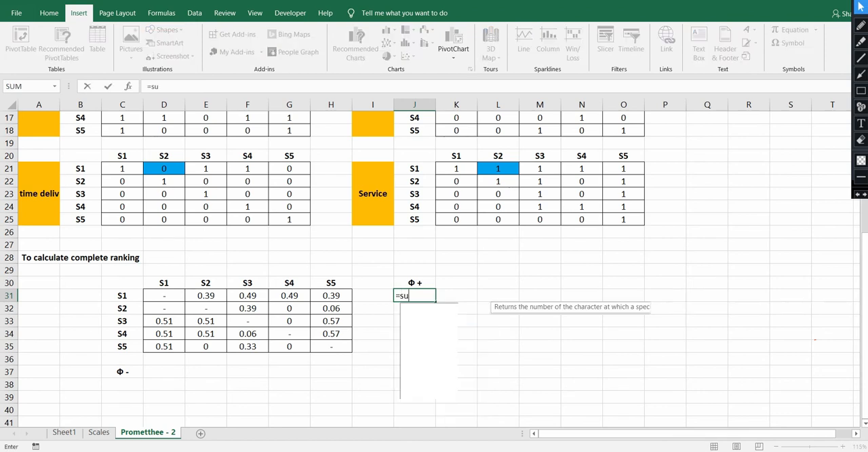
text(m()
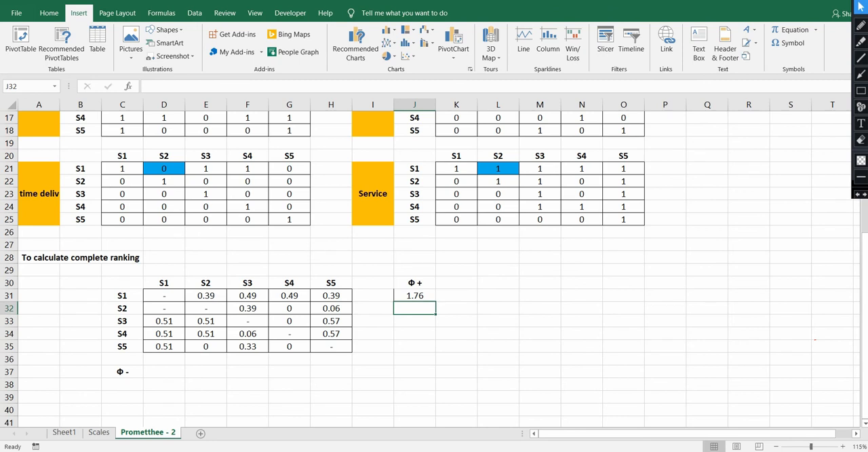
click(414, 295)
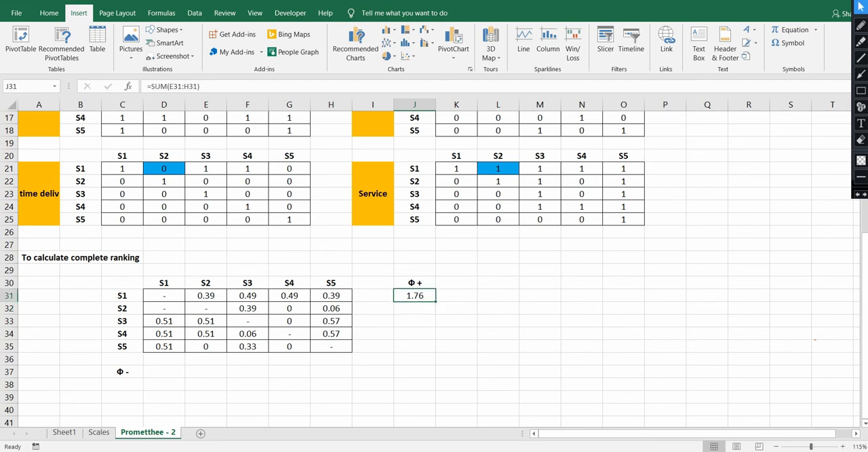
drag(414, 295, 414, 346)
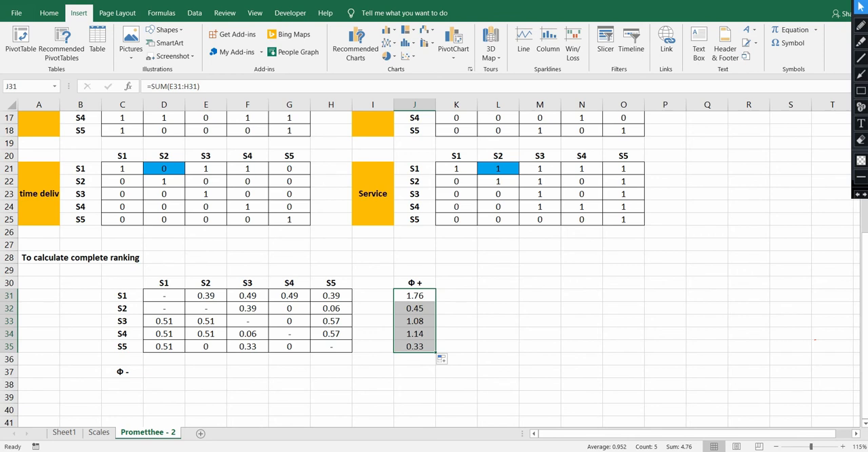
click(164, 371)
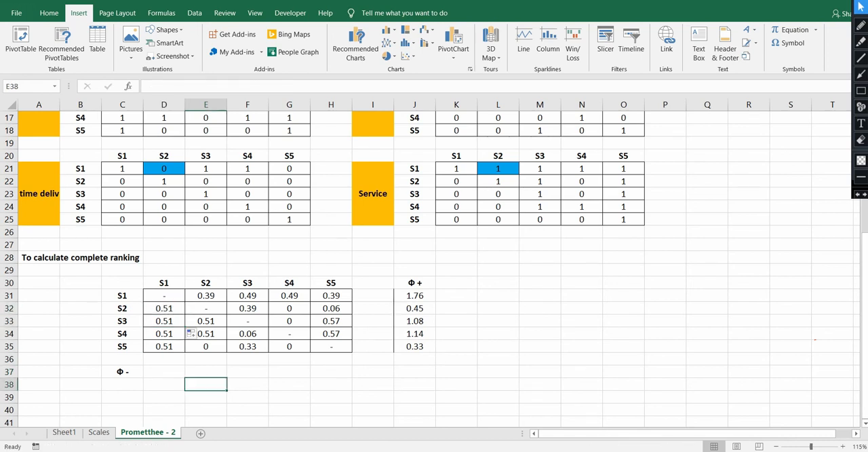
click(163, 371)
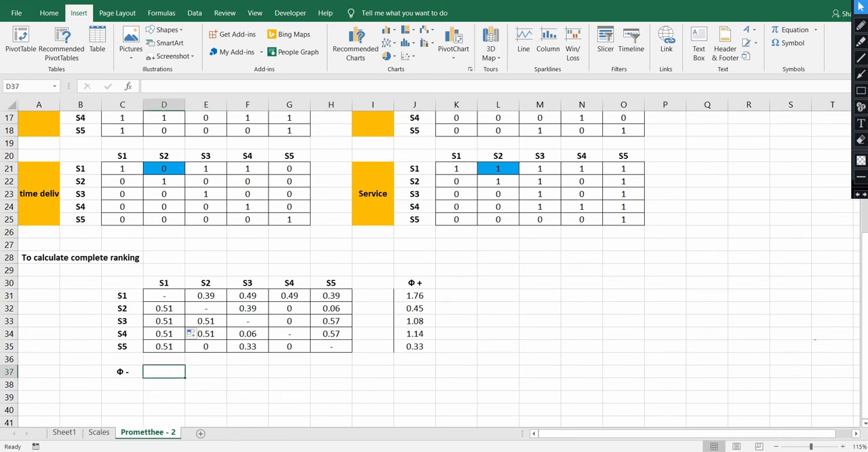
text(=sum()
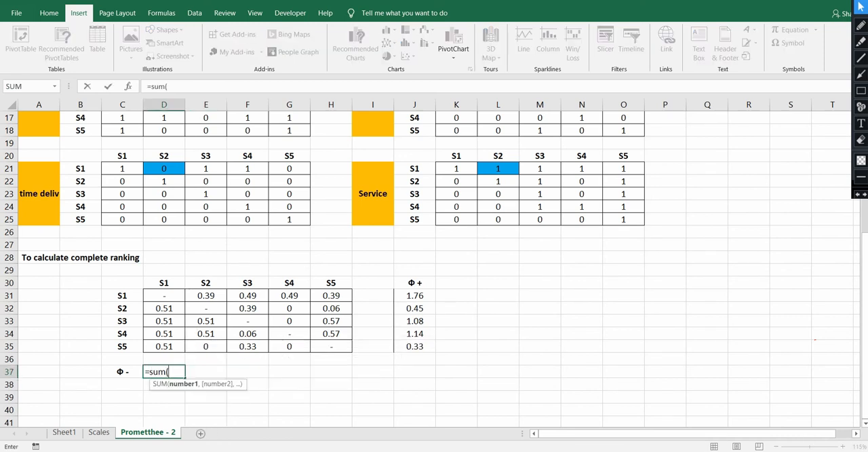
drag(163, 295, 164, 308)
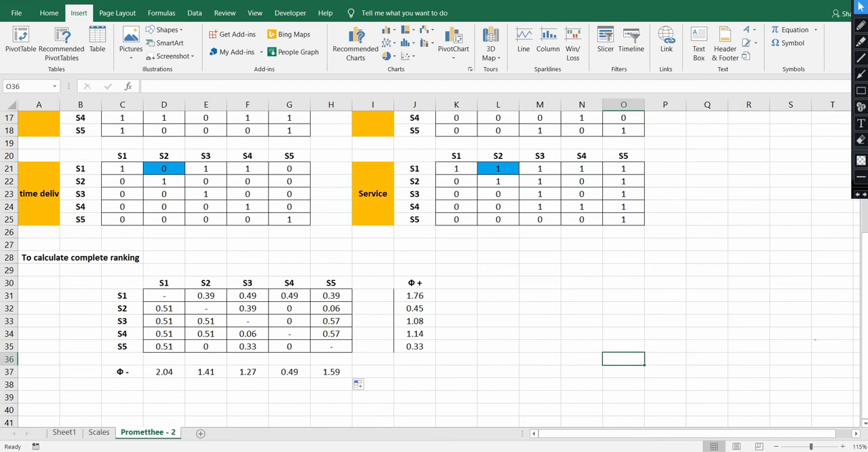
click(582, 308)
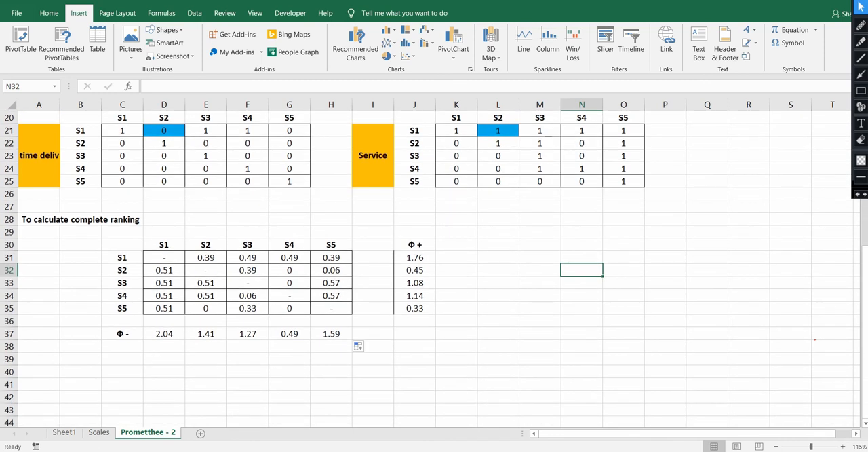
- Type the 'Φ net =' label in row 39, dismissing the incomplete-formula warning
click(122, 359)
text(Φ)
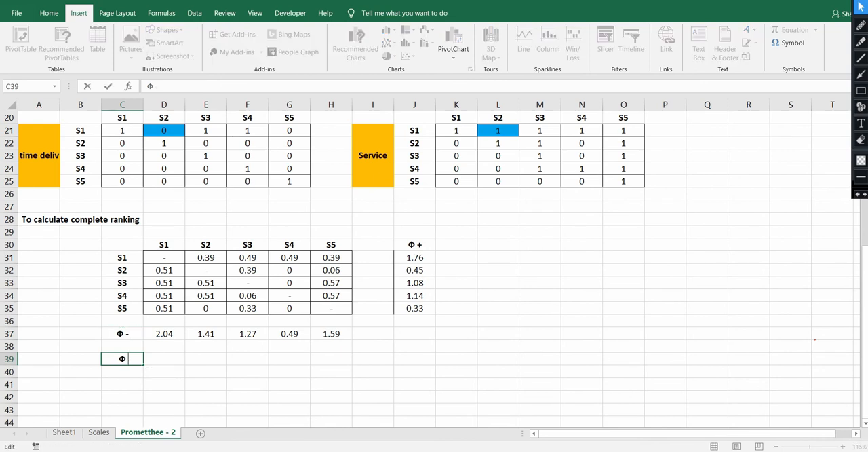
text(net -)
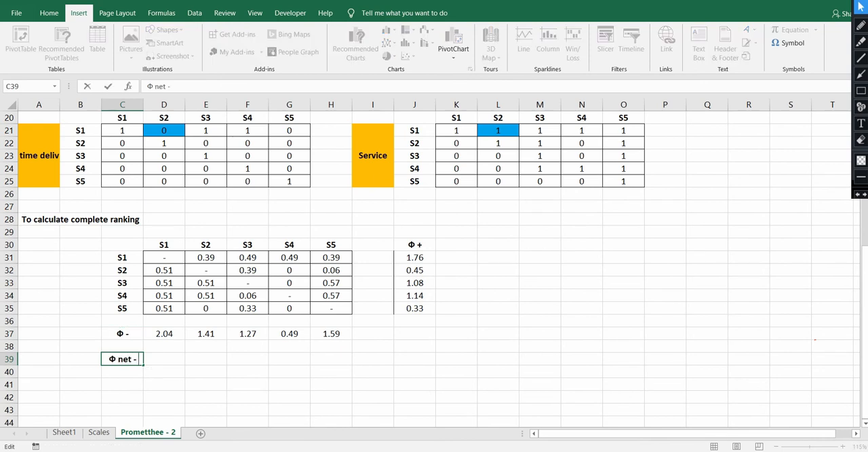
text(=)
click(206, 359)
text(-)
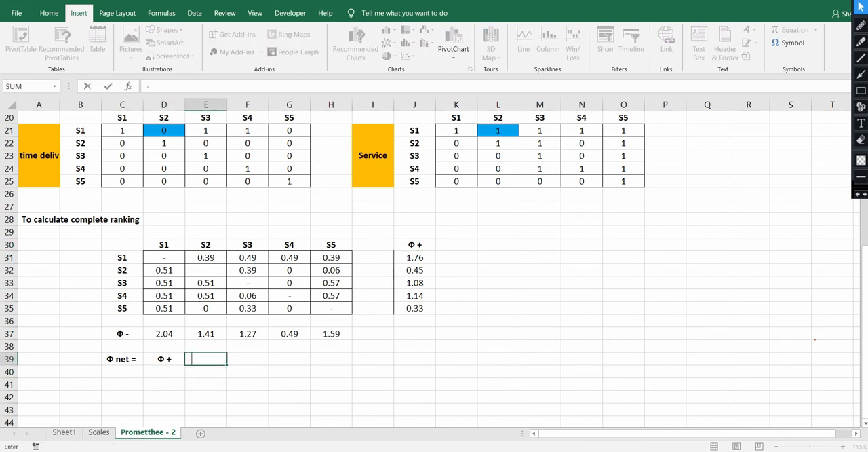
text(F)
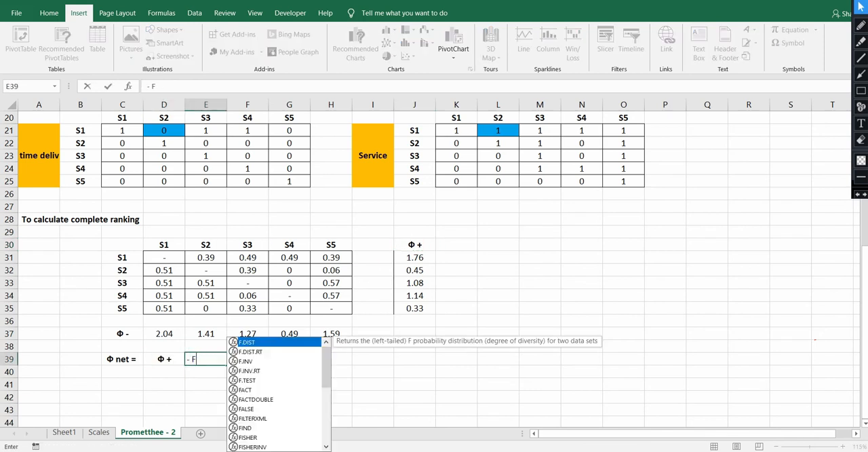
key(enter)
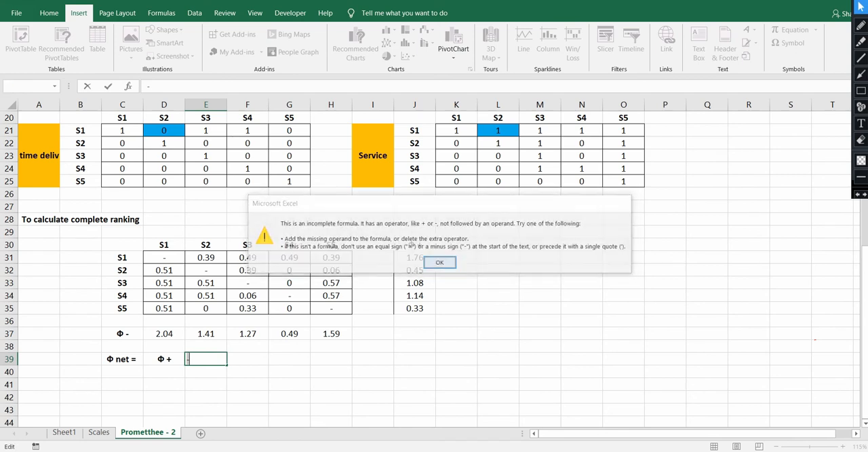
click(439, 263)
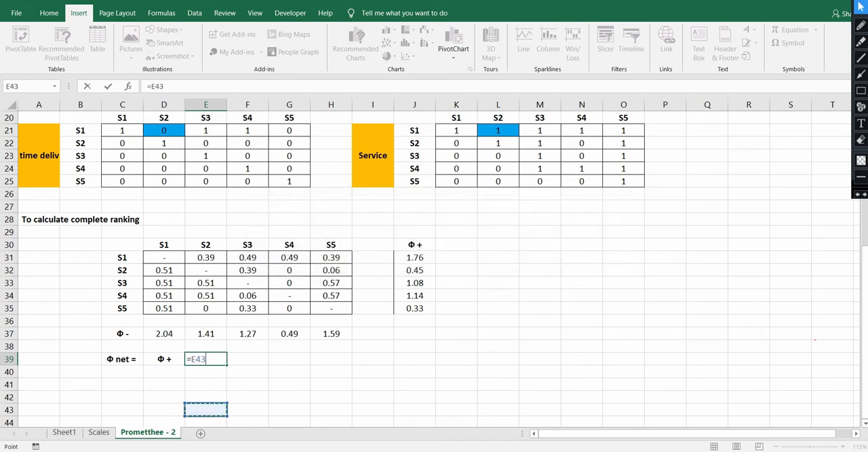
- Add the 'Φ + - Φ-' part of the label as plain text, dismissing the warning again
click(122, 333)
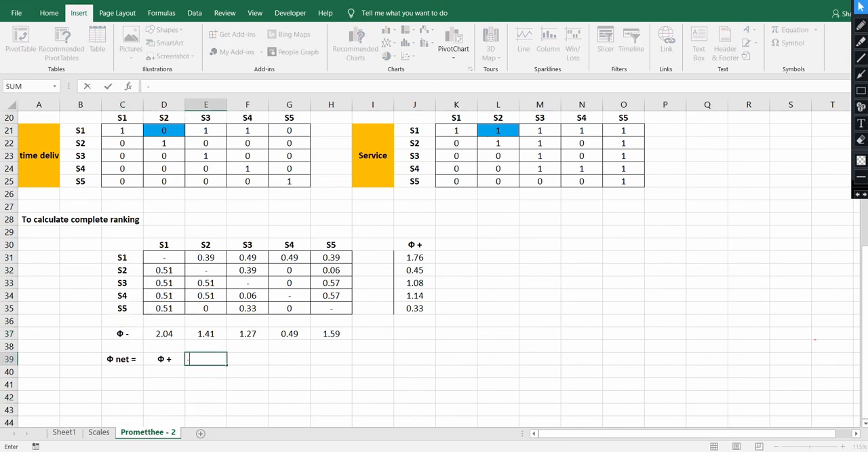
text(- Φ-)
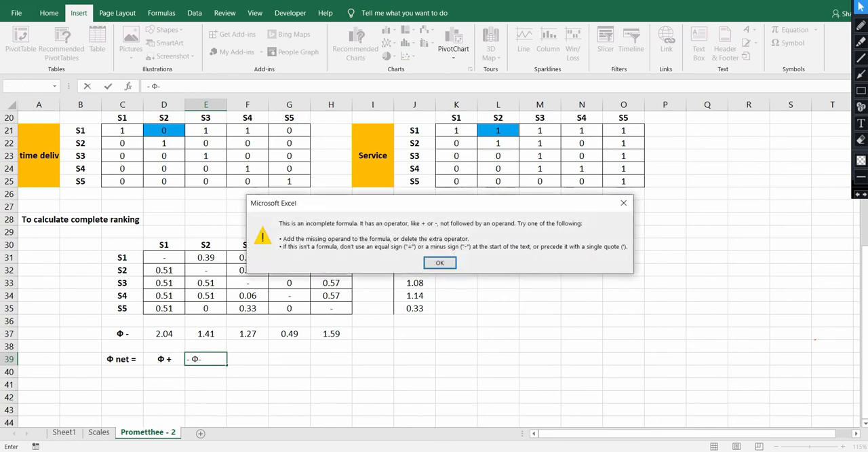
click(440, 262)
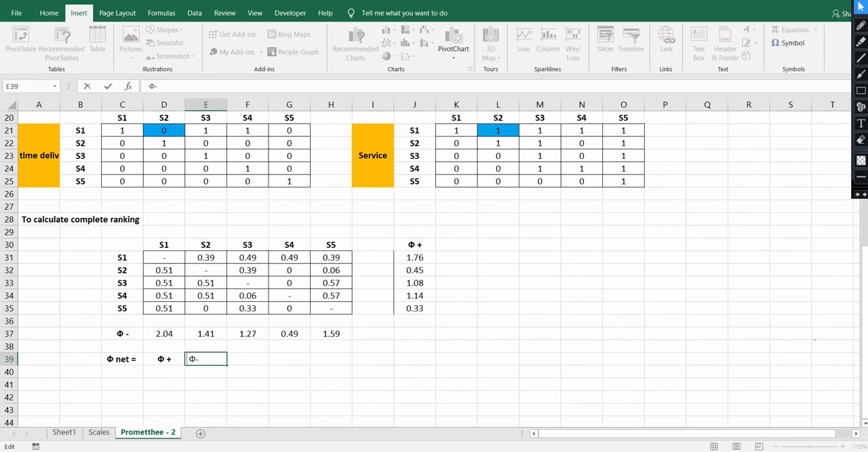
key(Return)
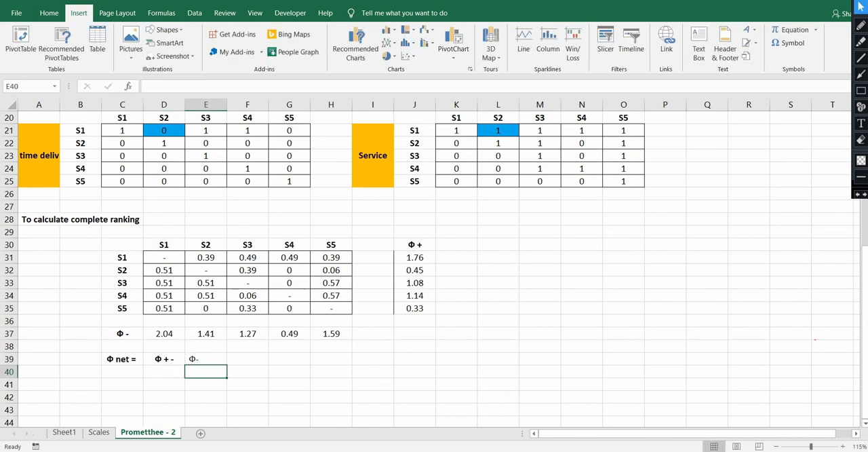
click(122, 358)
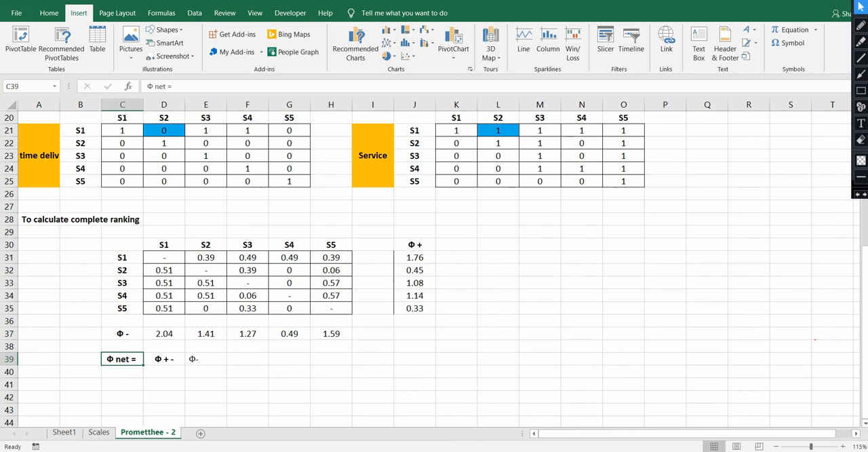
- Enter S1's net flow formula (Φ+ minus Φ-) and fill it down to S5
click(414, 270)
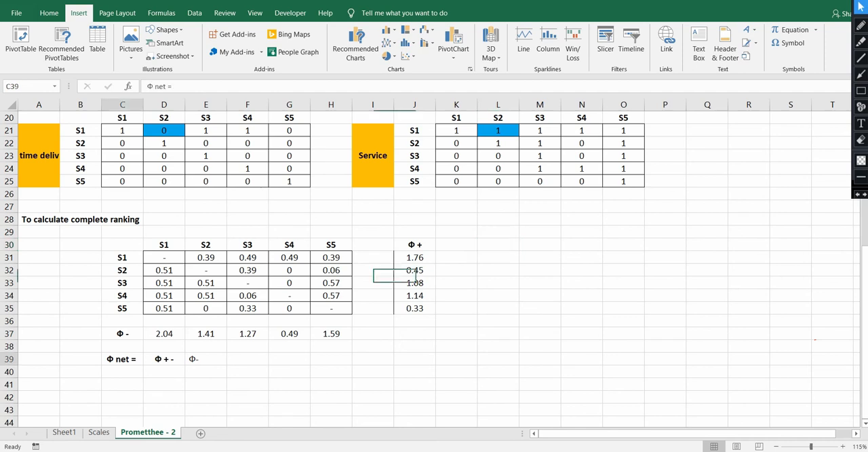
click(498, 245)
text(=J31)
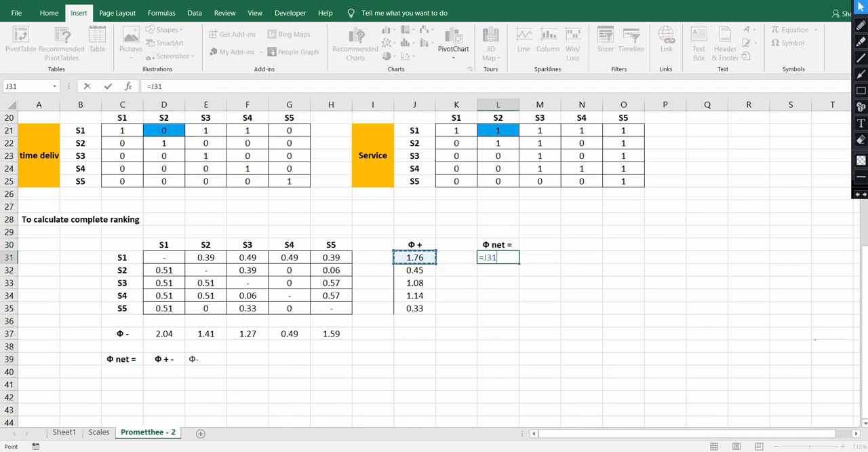
text(-D37)
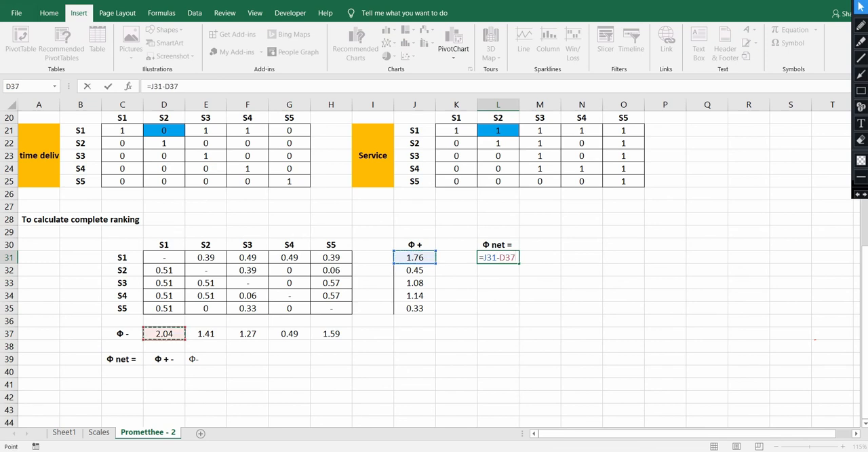
key(Return)
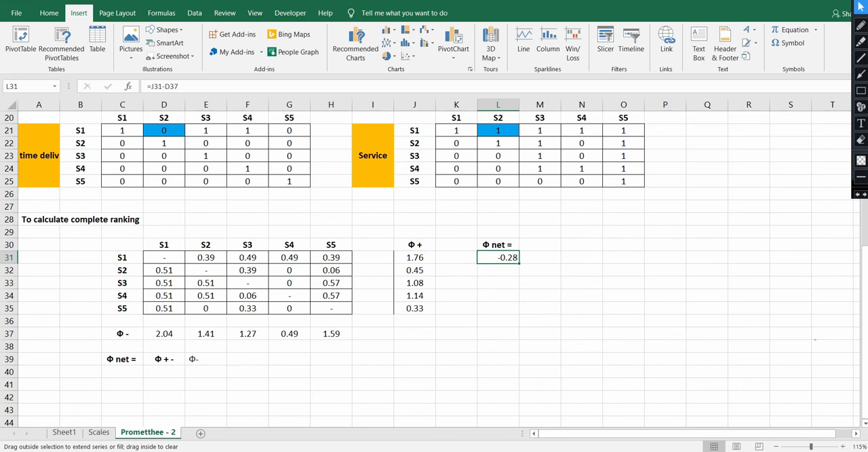
drag(498, 257, 498, 308)
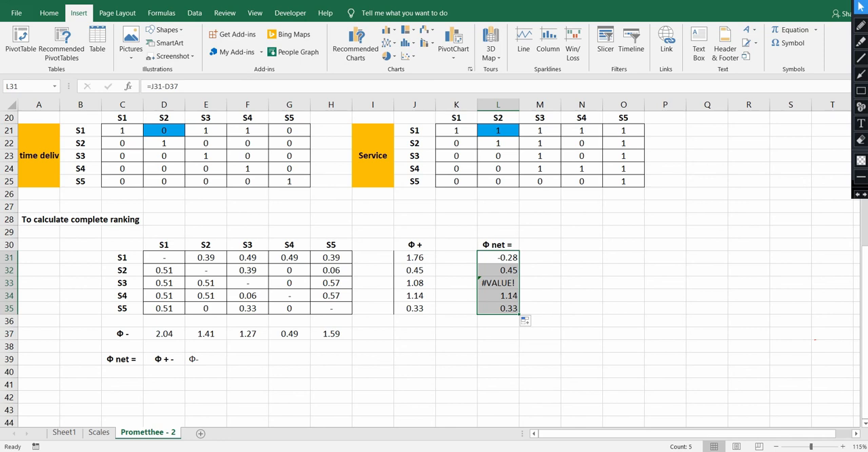
- Inspect the referenced cells of the S3 formula showing #VALUE! and the S1 formula
click(498, 282)
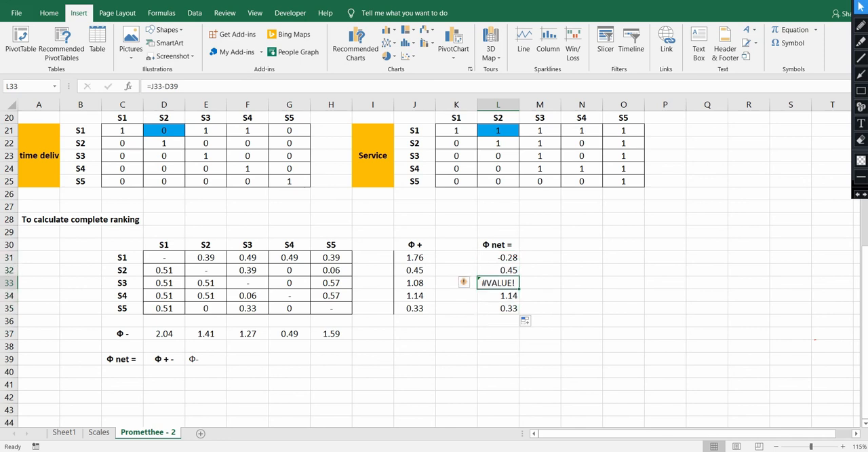
double_click(498, 283)
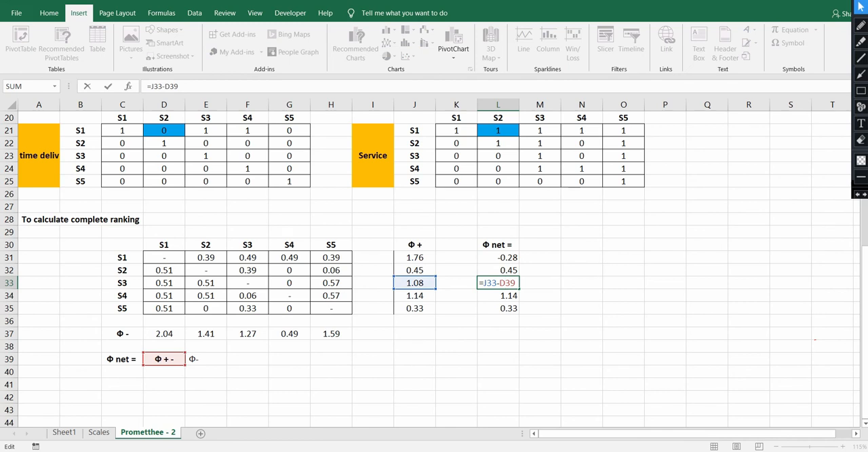
key(Return)
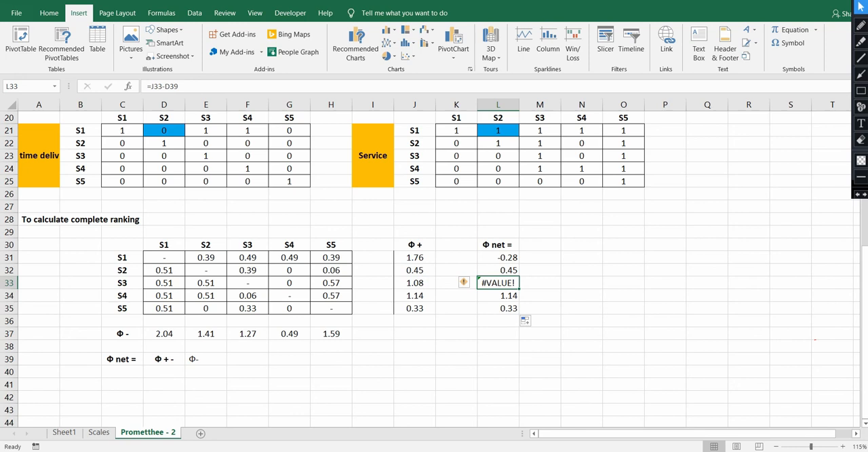
click(498, 257)
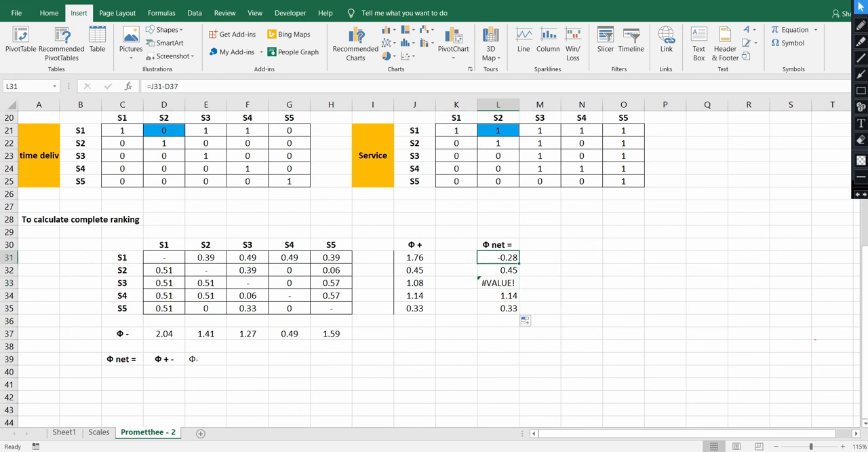
double_click(498, 257)
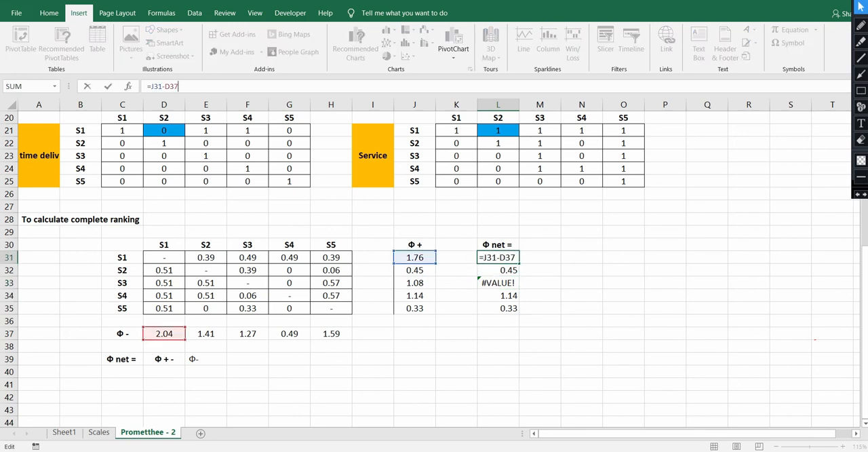
key(Return)
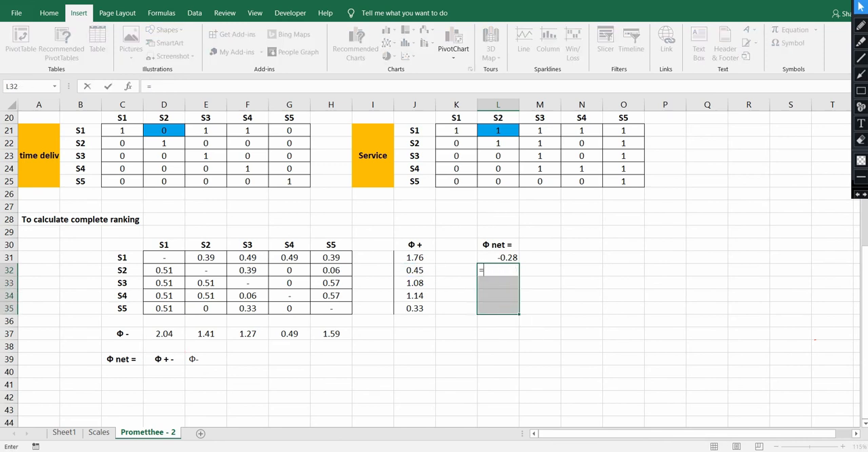
- Rewrite the S2 net flow formula and begin S5's formula from its Φ+ value
click(414, 270)
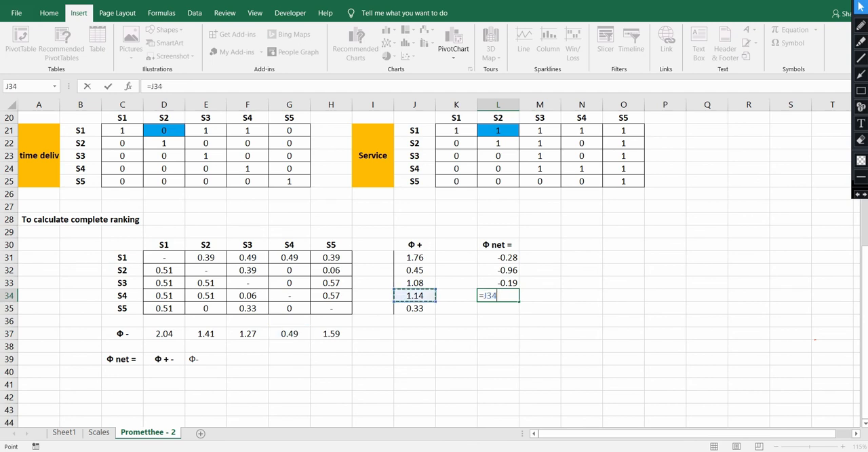
text(-)
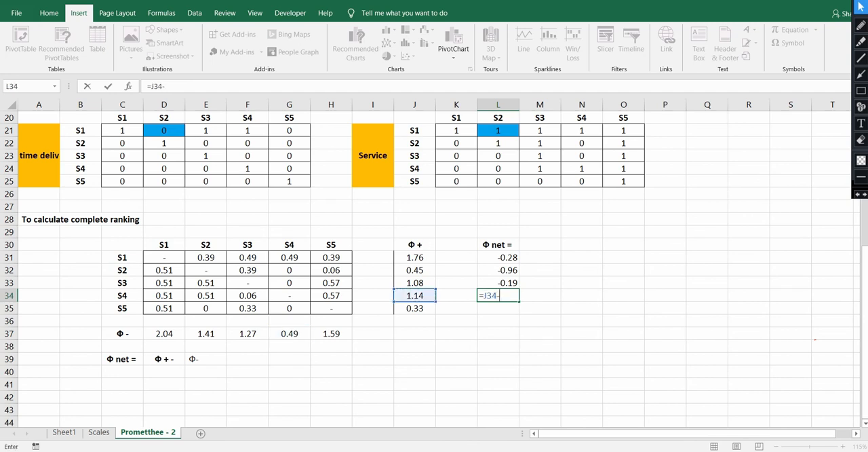
key(Return)
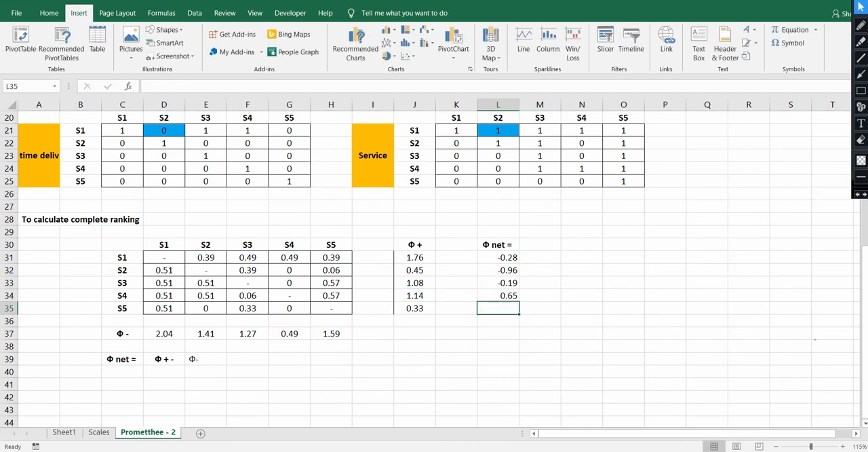
text(=)
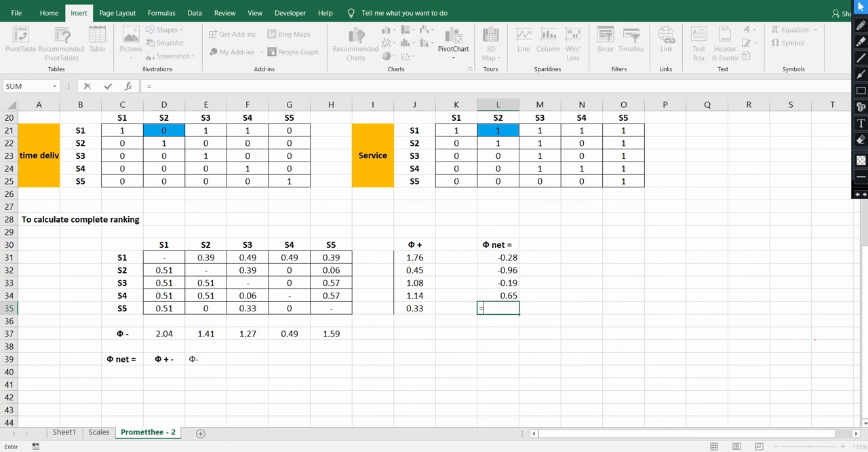
click(414, 308)
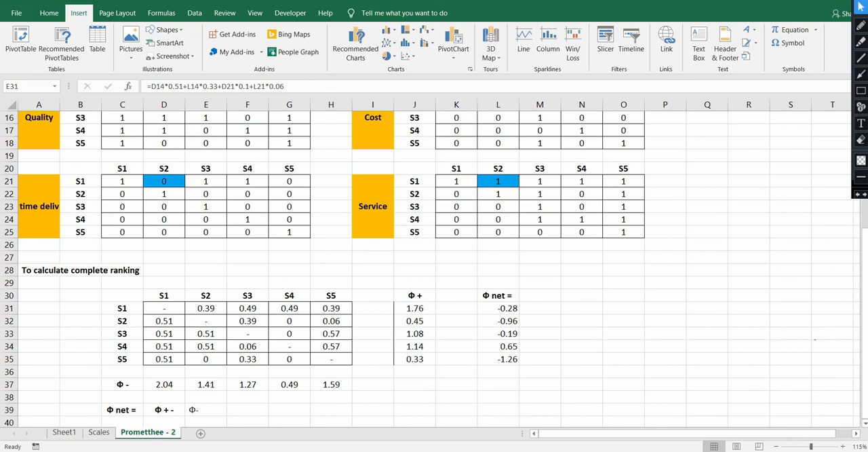
- Add the 'Ranking' header in N30 and fill S4's Φ net cell L34 blue
text(Rank)
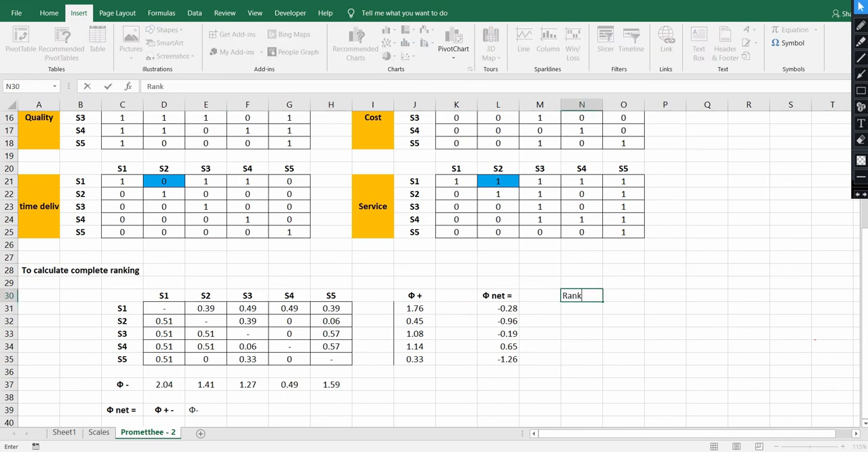
text(ing)
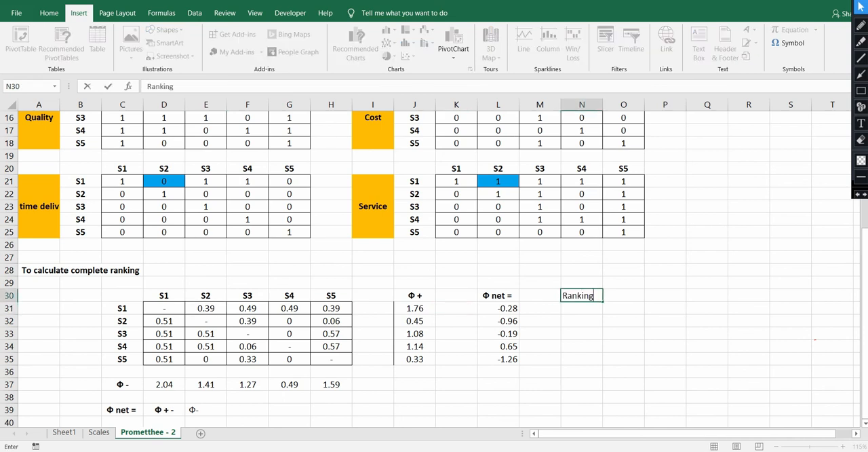
click(498, 346)
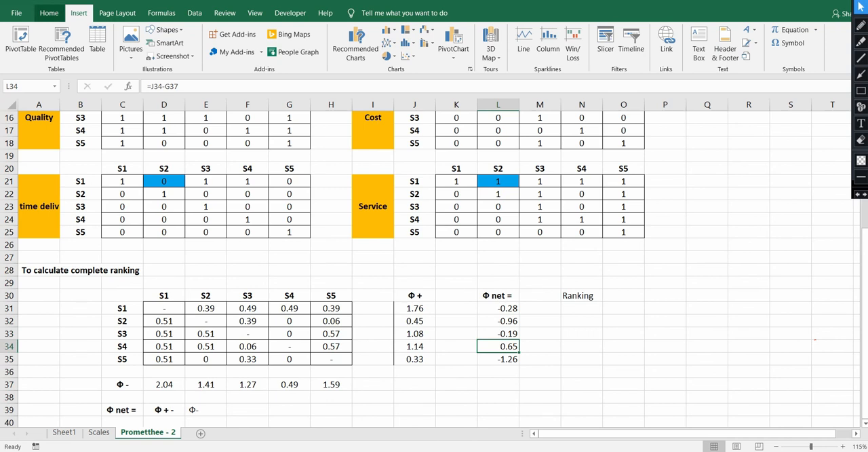
click(48, 12)
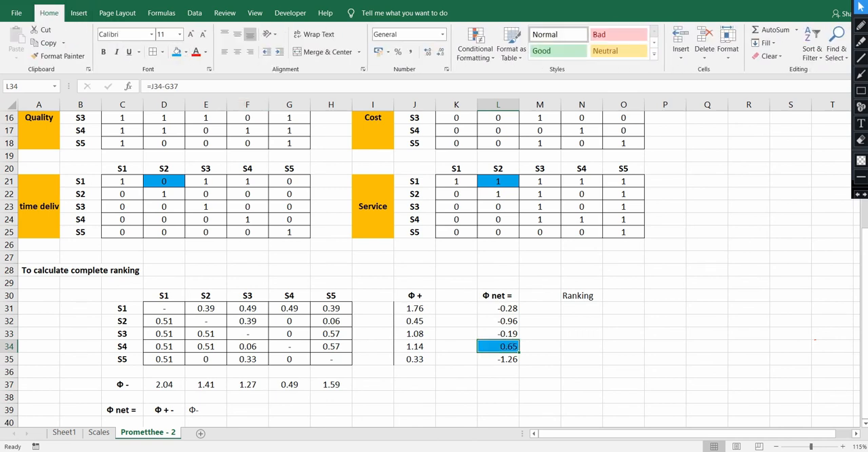
- Enter S4 and S3 as the first two Ranking entries
click(582, 346)
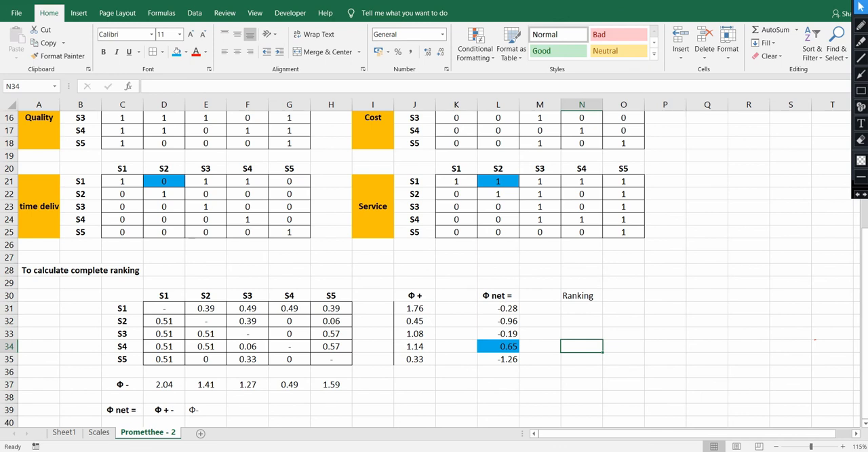
click(582, 308)
text(S4)
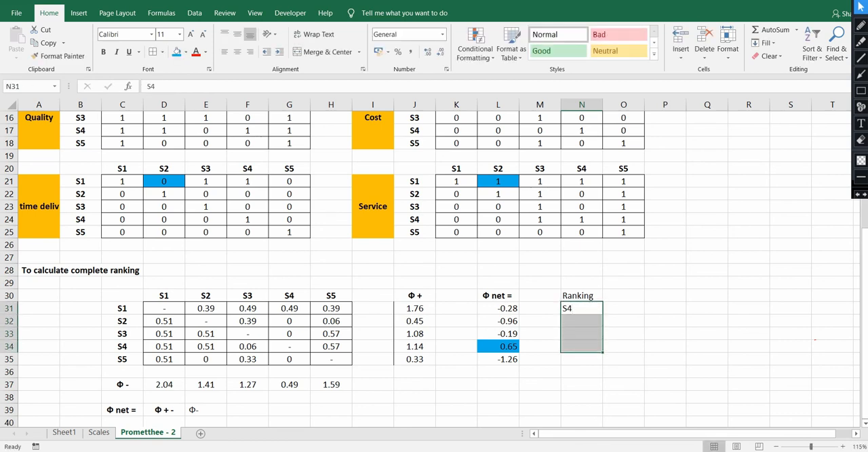
click(665, 346)
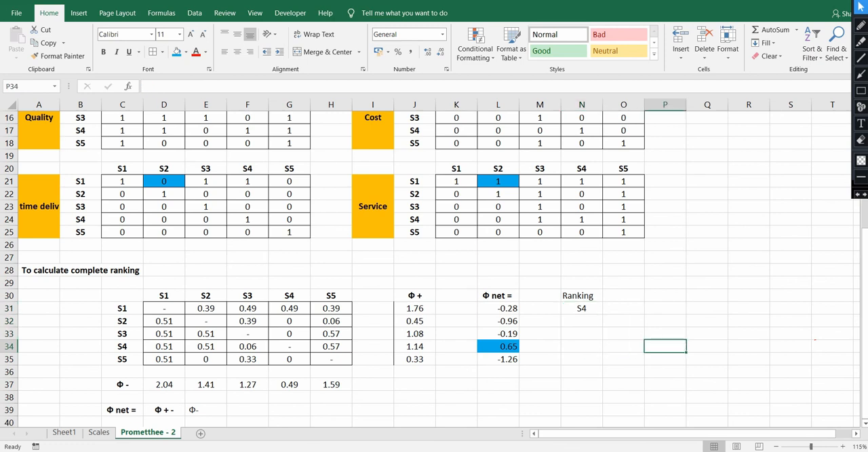
click(498, 333)
text(S4)
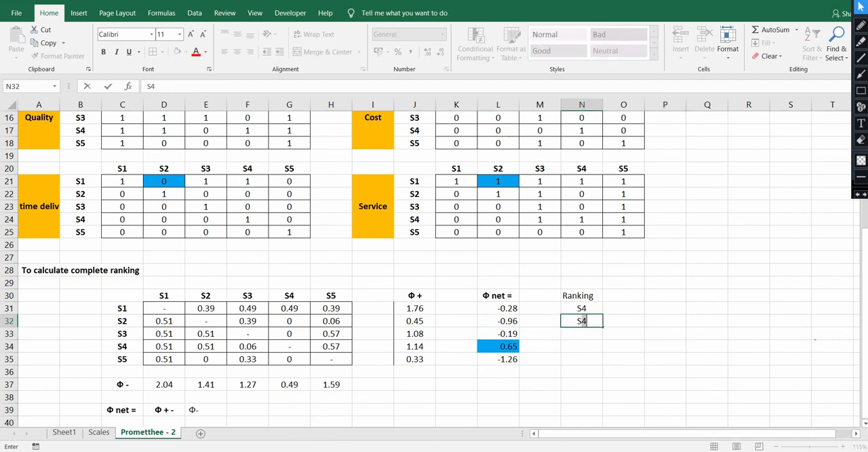
key(Return)
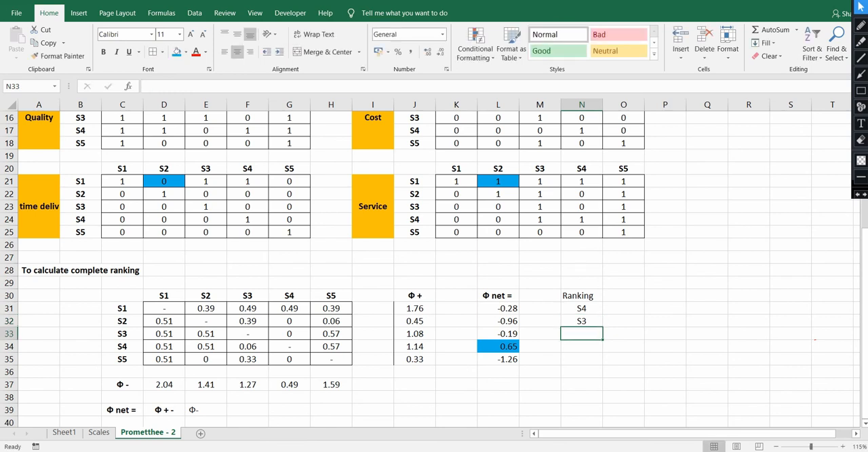
- Complete the Ranking column with S1, S2 and S5, then select N30:N35
text(S1)
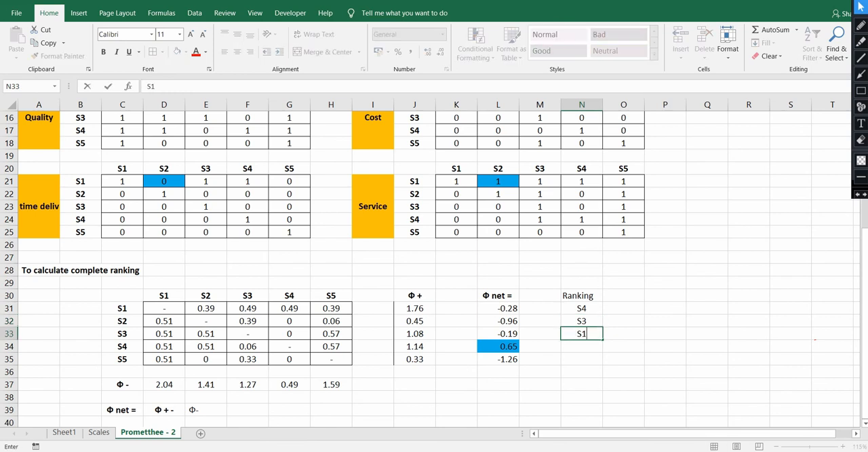
key(Return)
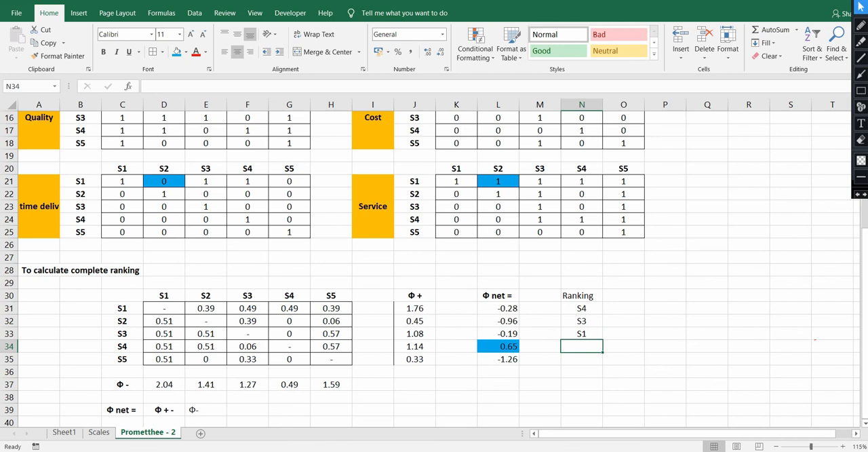
text(S)
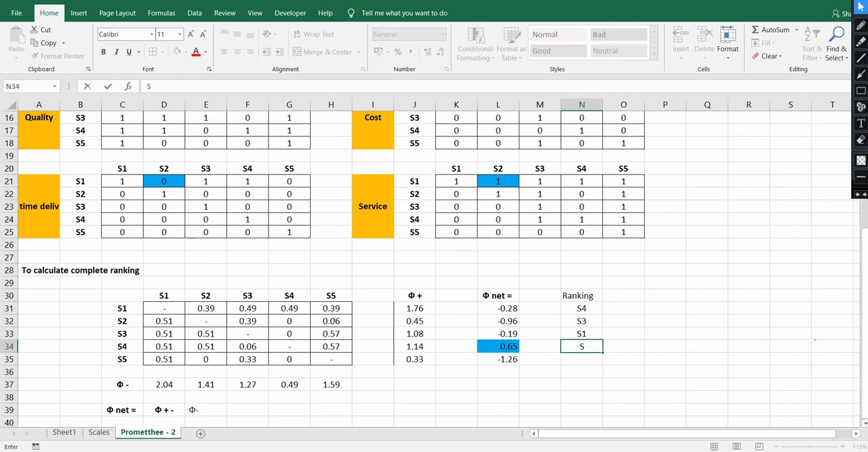
text(2)
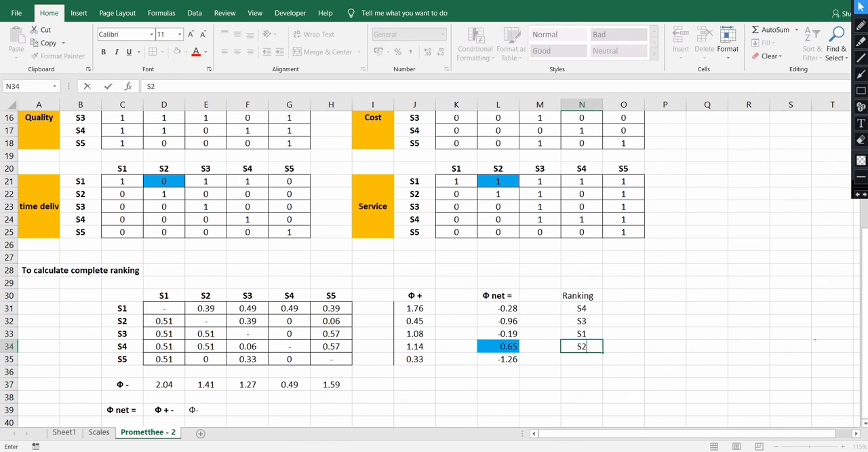
key(Return)
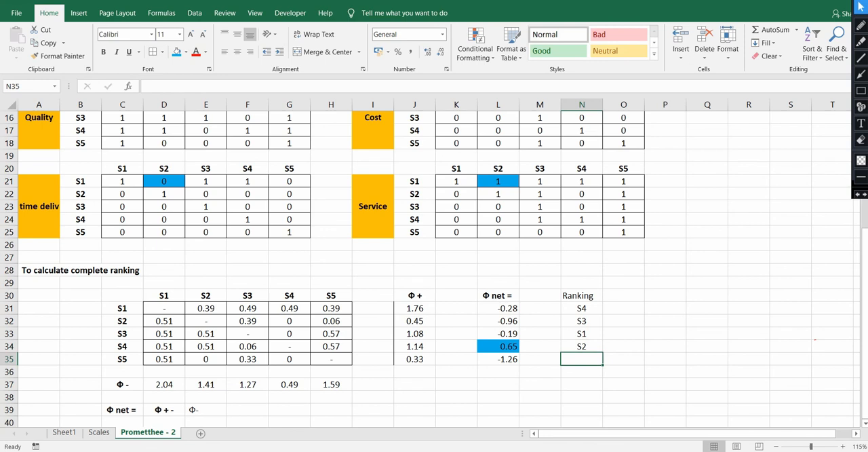
text(S5)
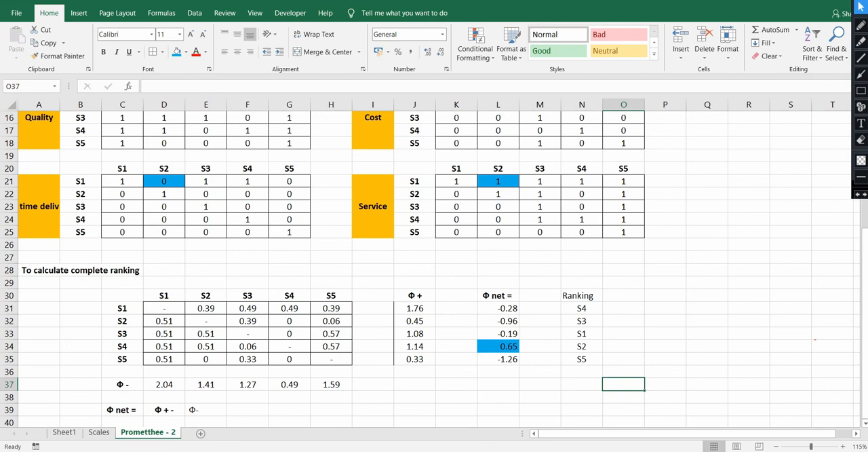
drag(582, 295, 582, 359)
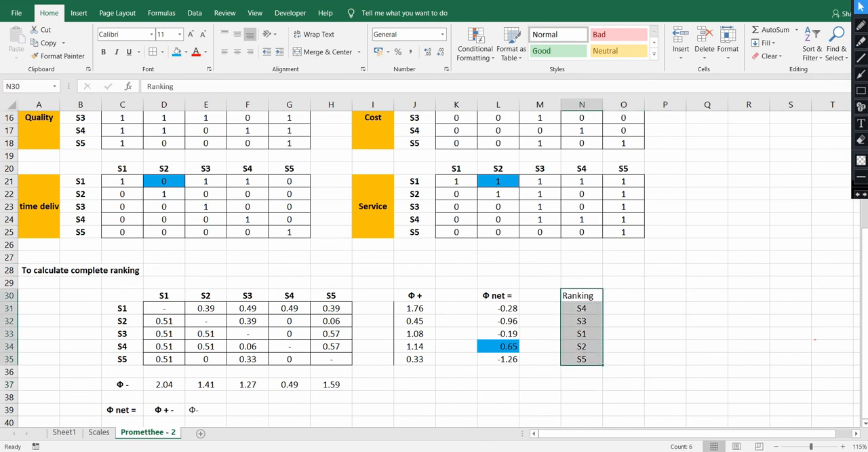
click(749, 346)
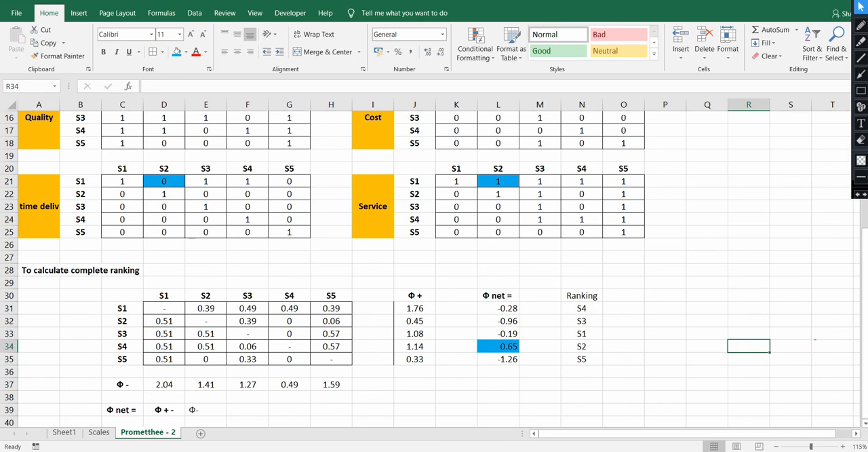
- Label the RANK table (S1, S2, S5, S4, S3) 'AHP ranking' in the cell above it
click(64, 432)
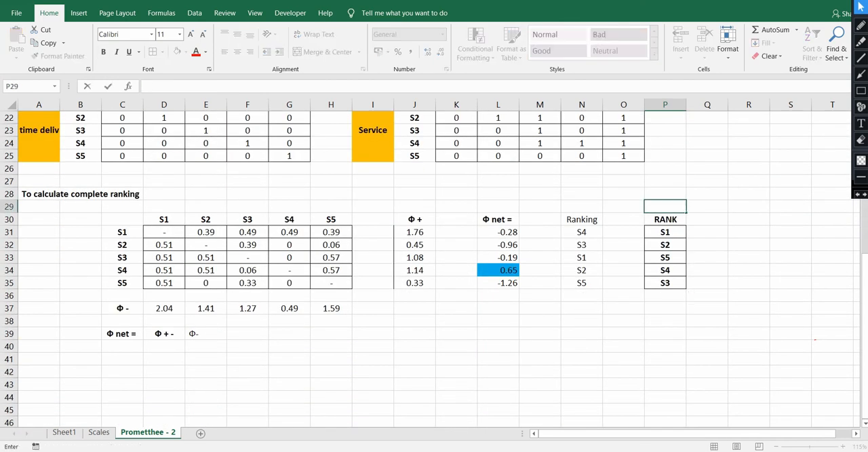
text(AHP ranking)
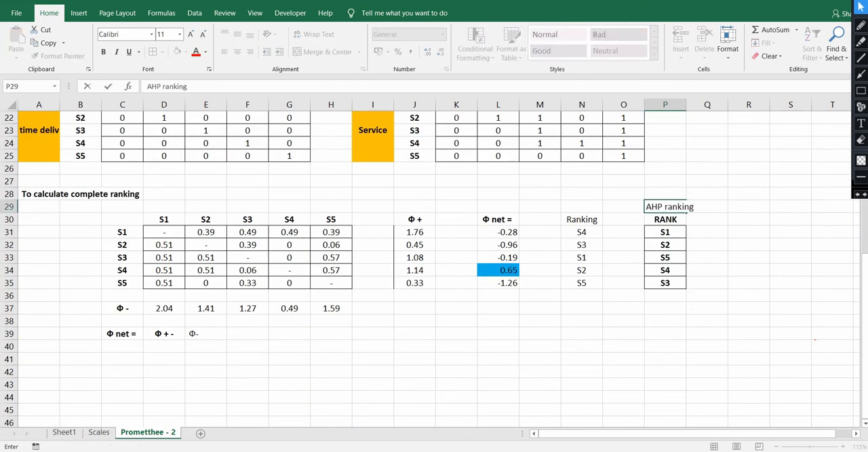
click(707, 308)
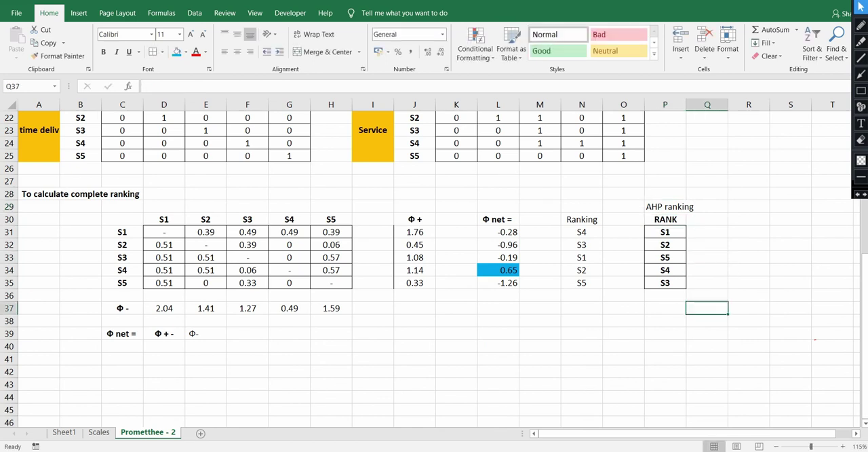
click(749, 257)
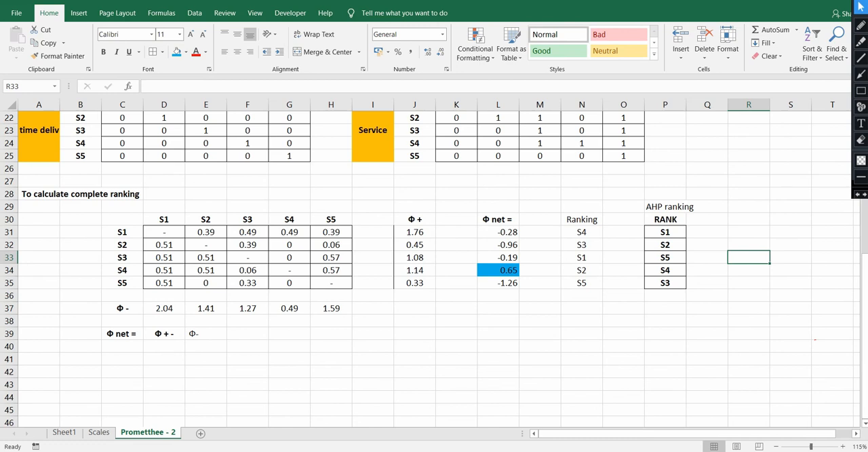
click(791, 283)
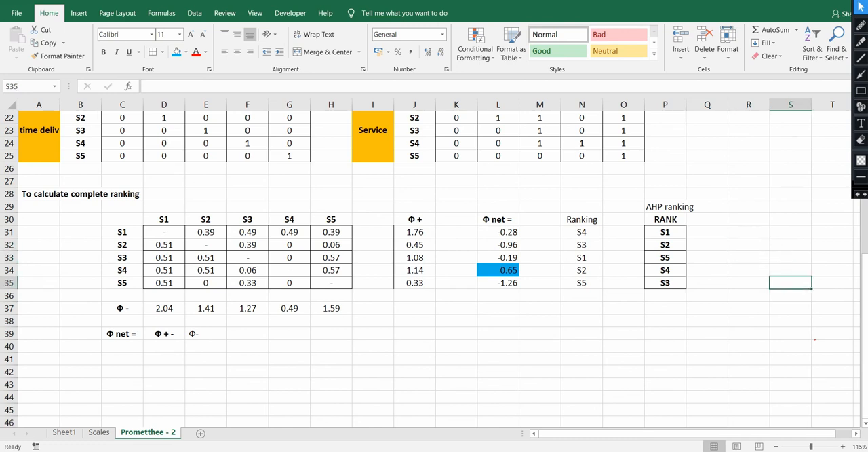